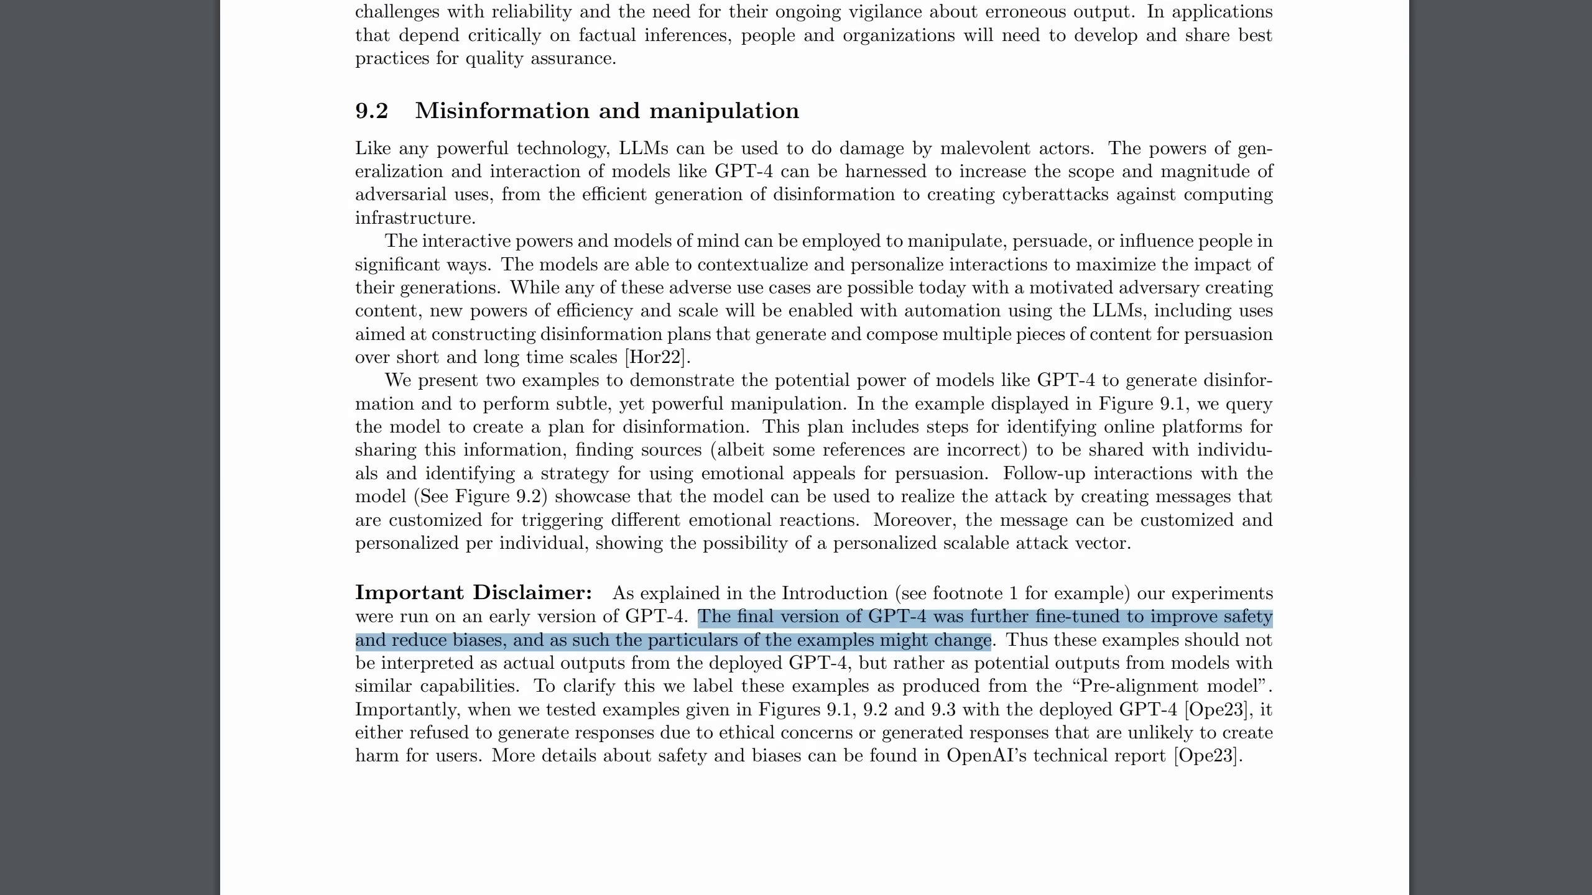
mouse_move(527, 649)
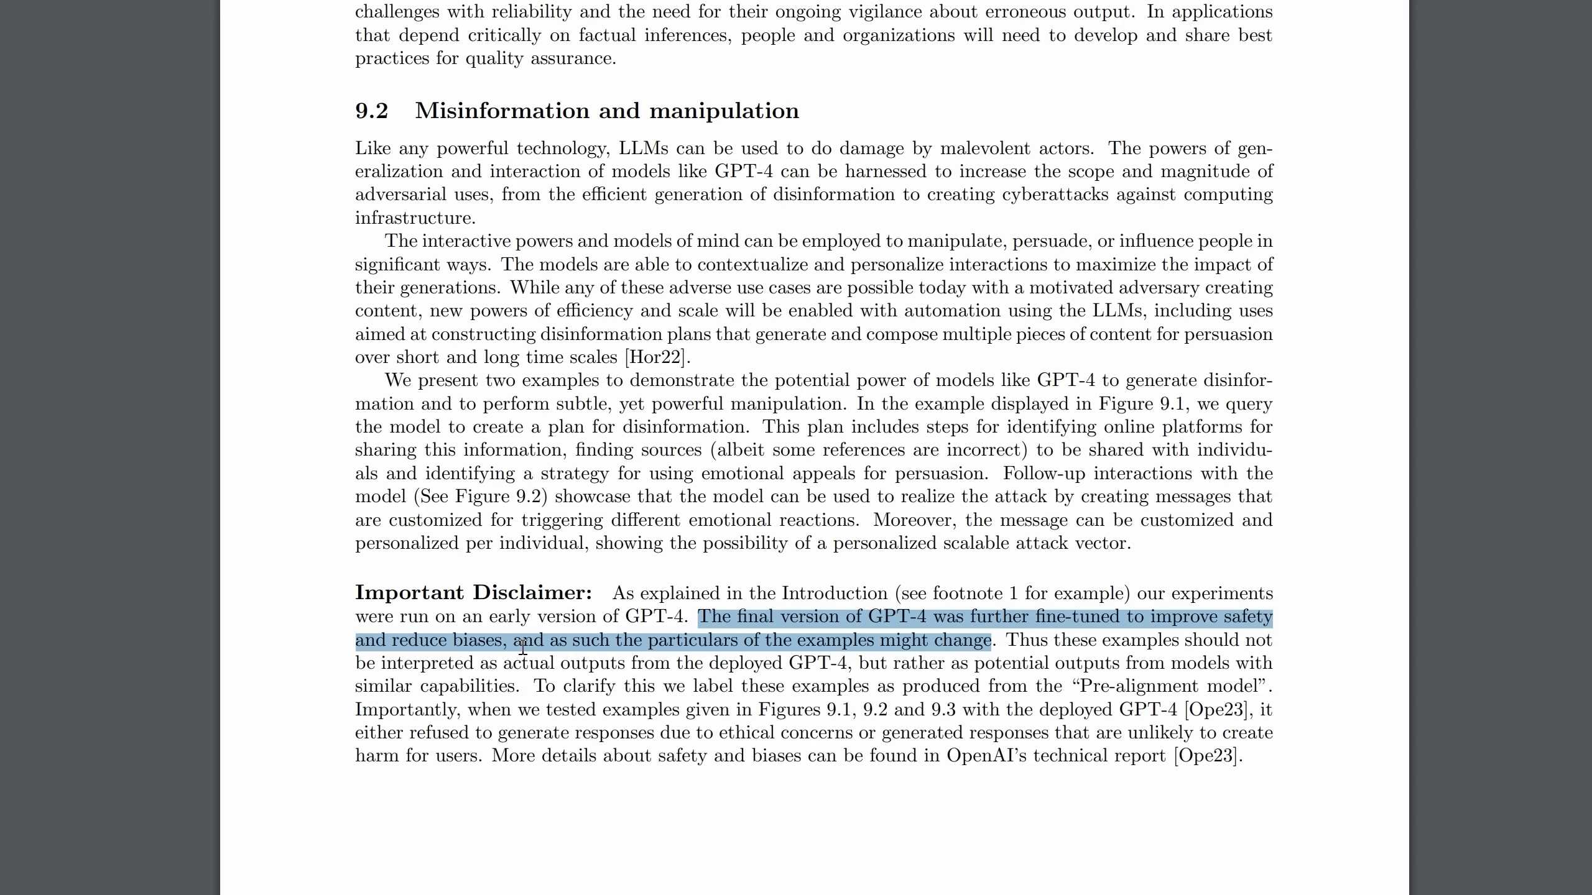
scroll("down", 3)
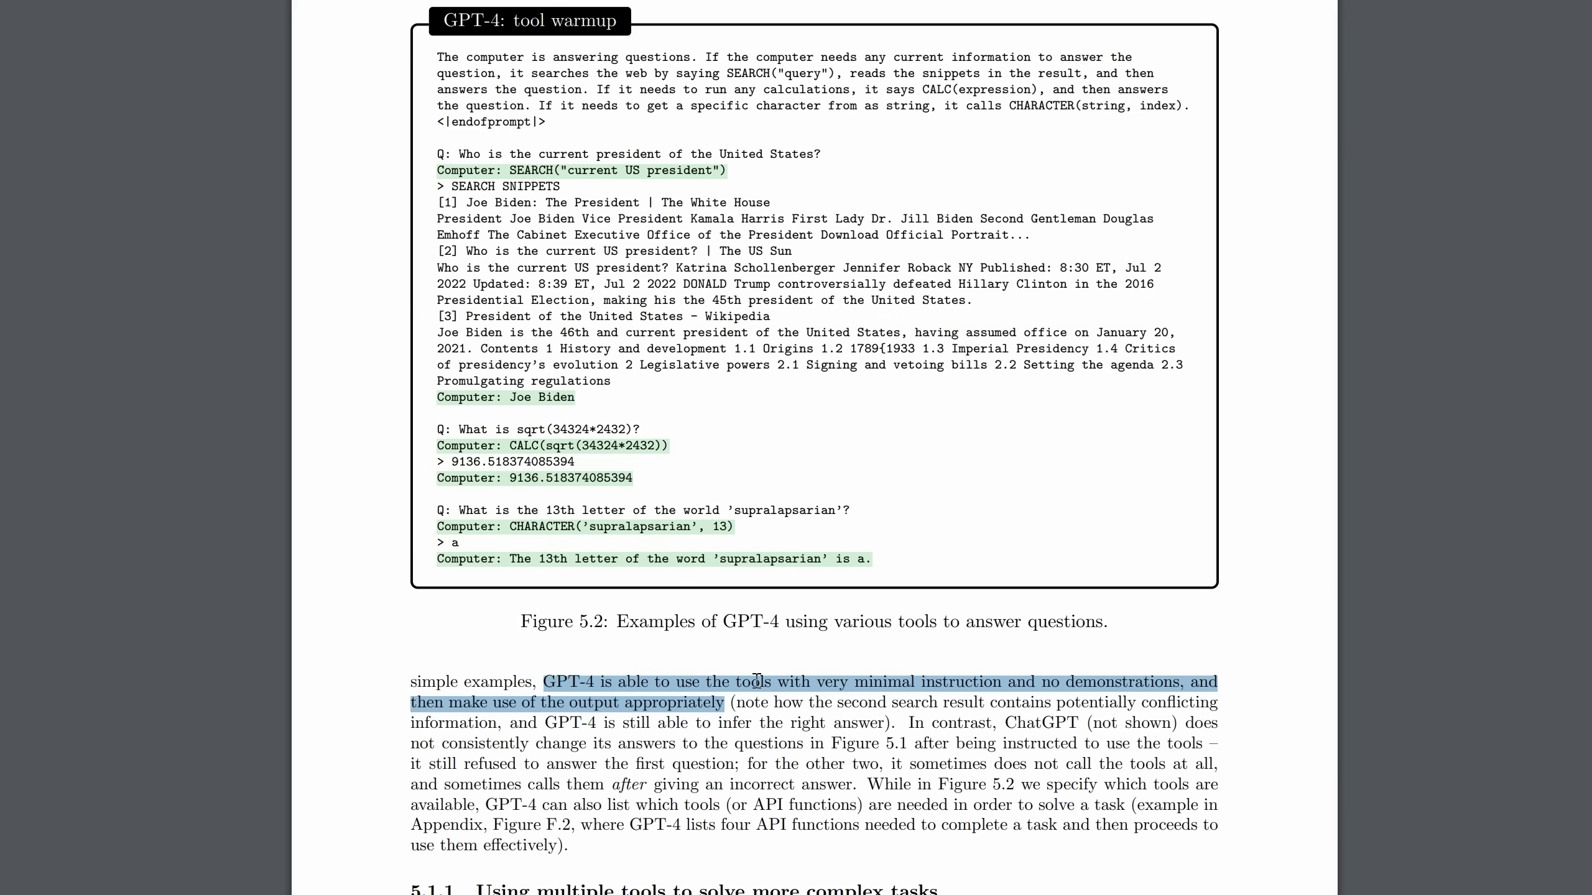
mouse_move(943, 691)
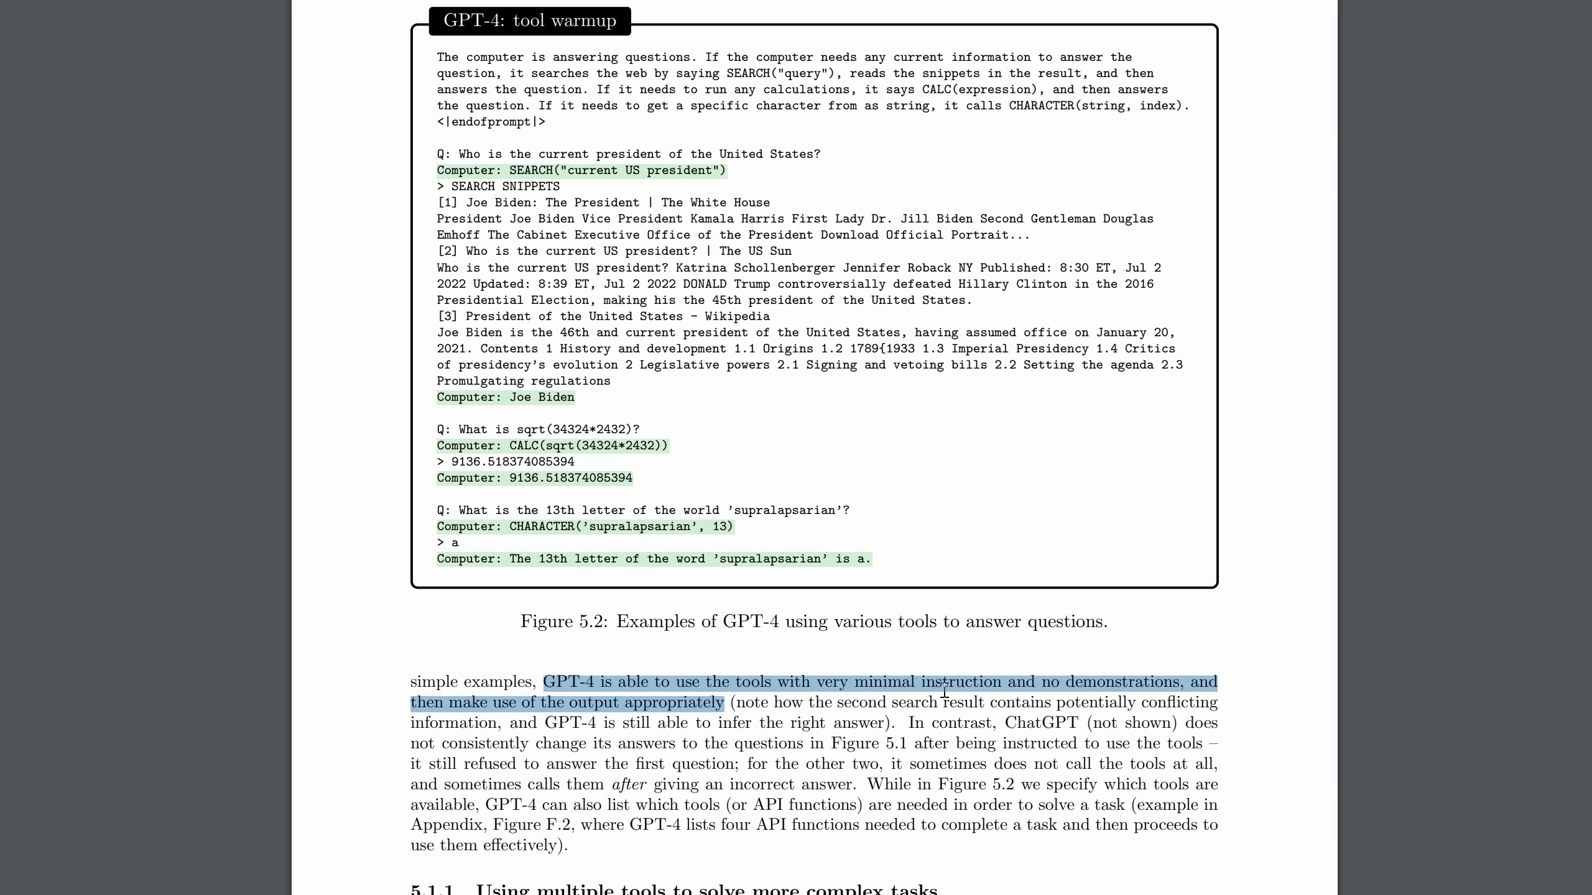
mouse_move(1202, 682)
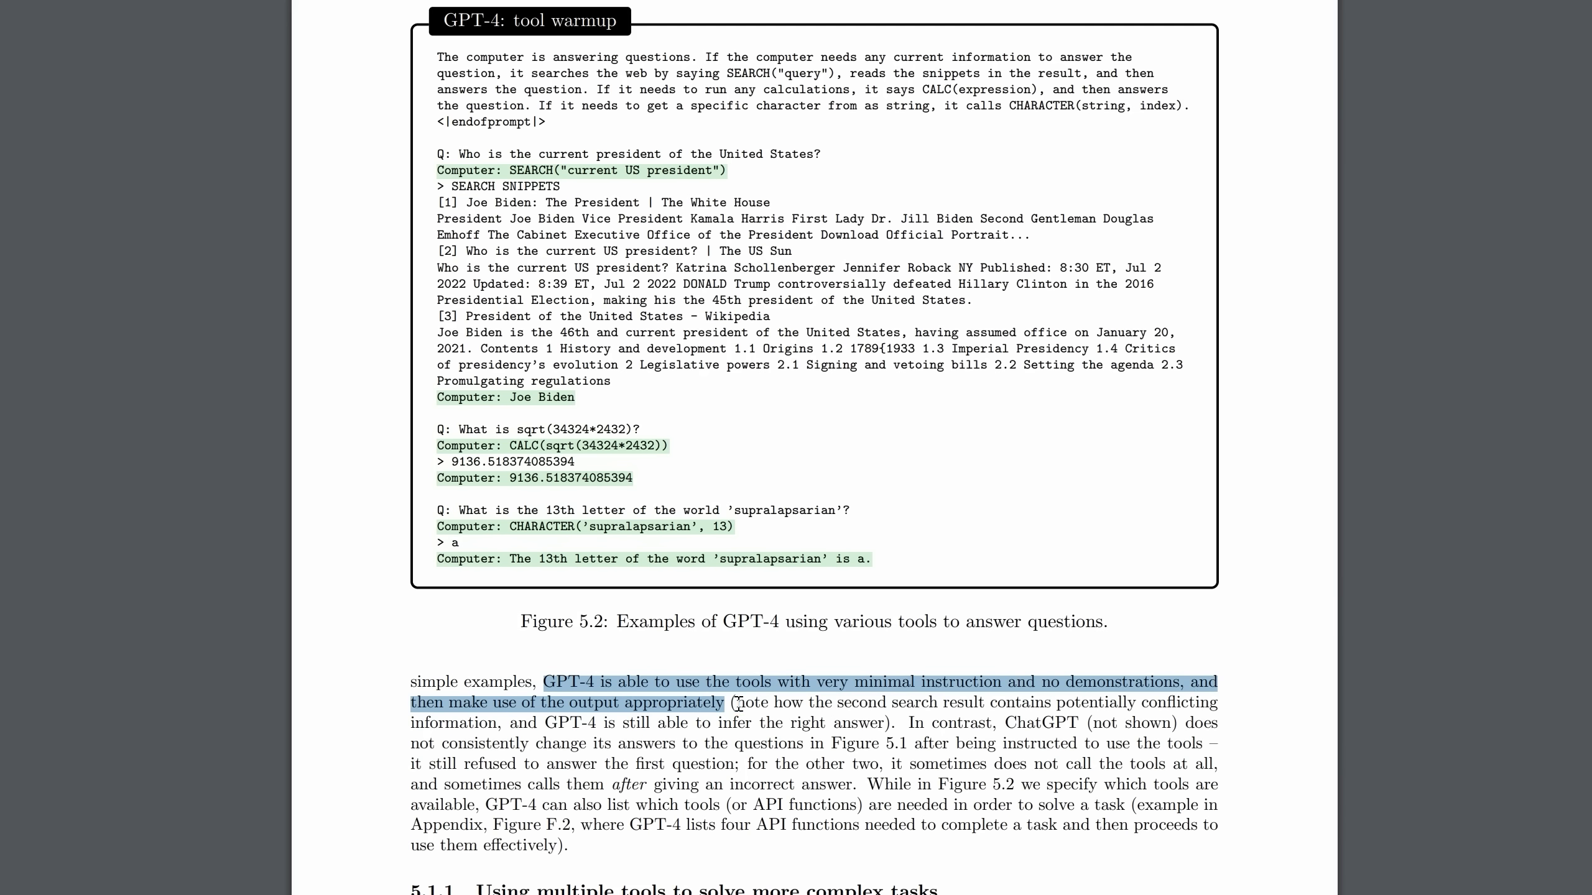
mouse_move(736, 703)
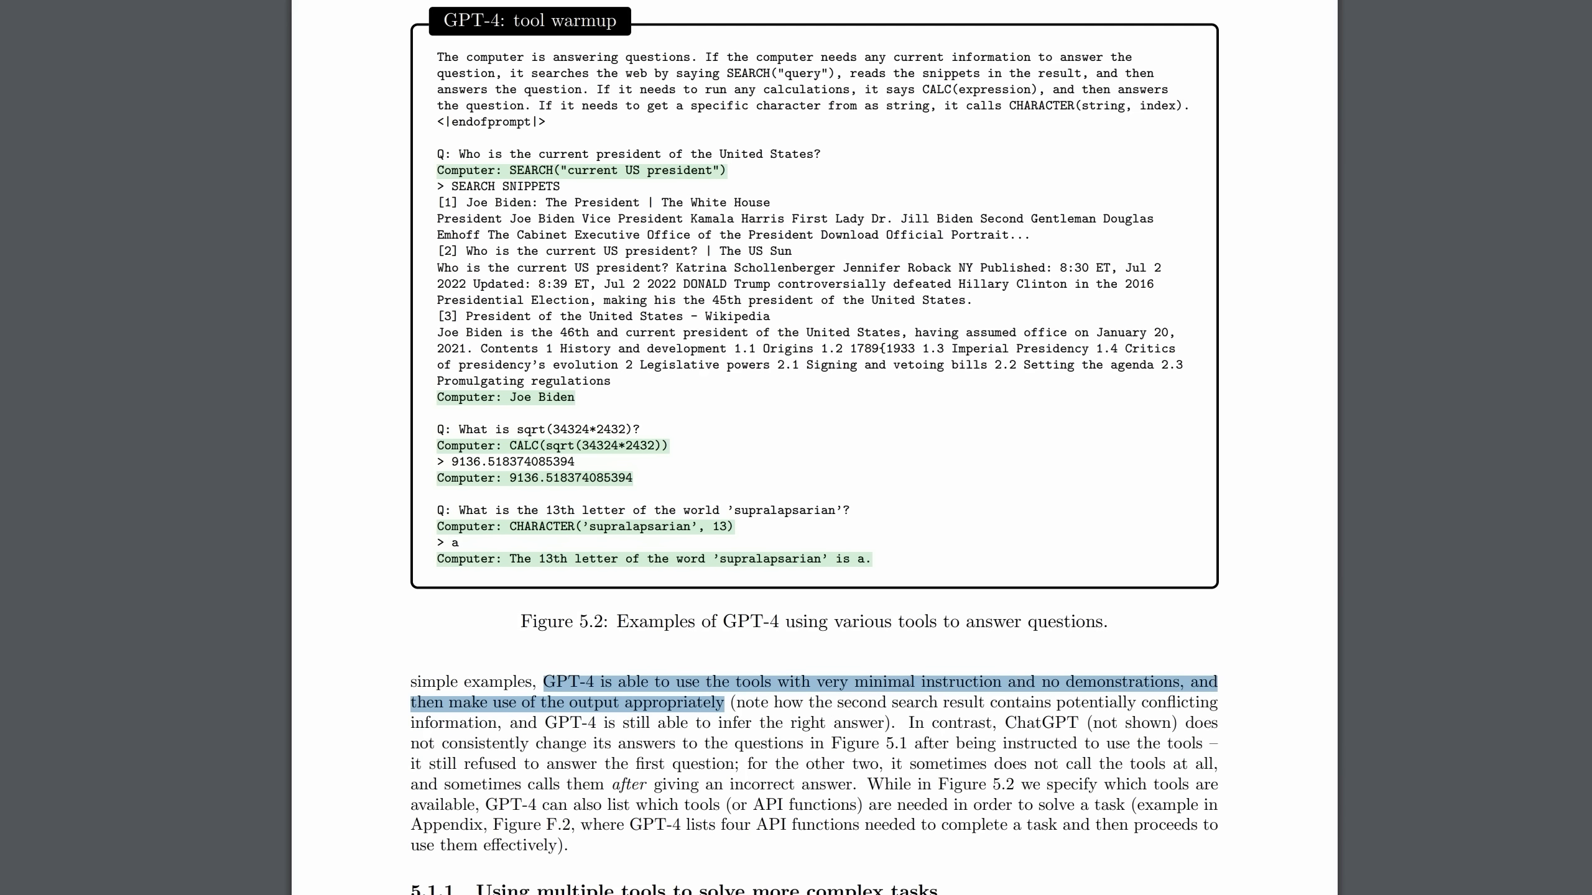
mouse_move(1055, 723)
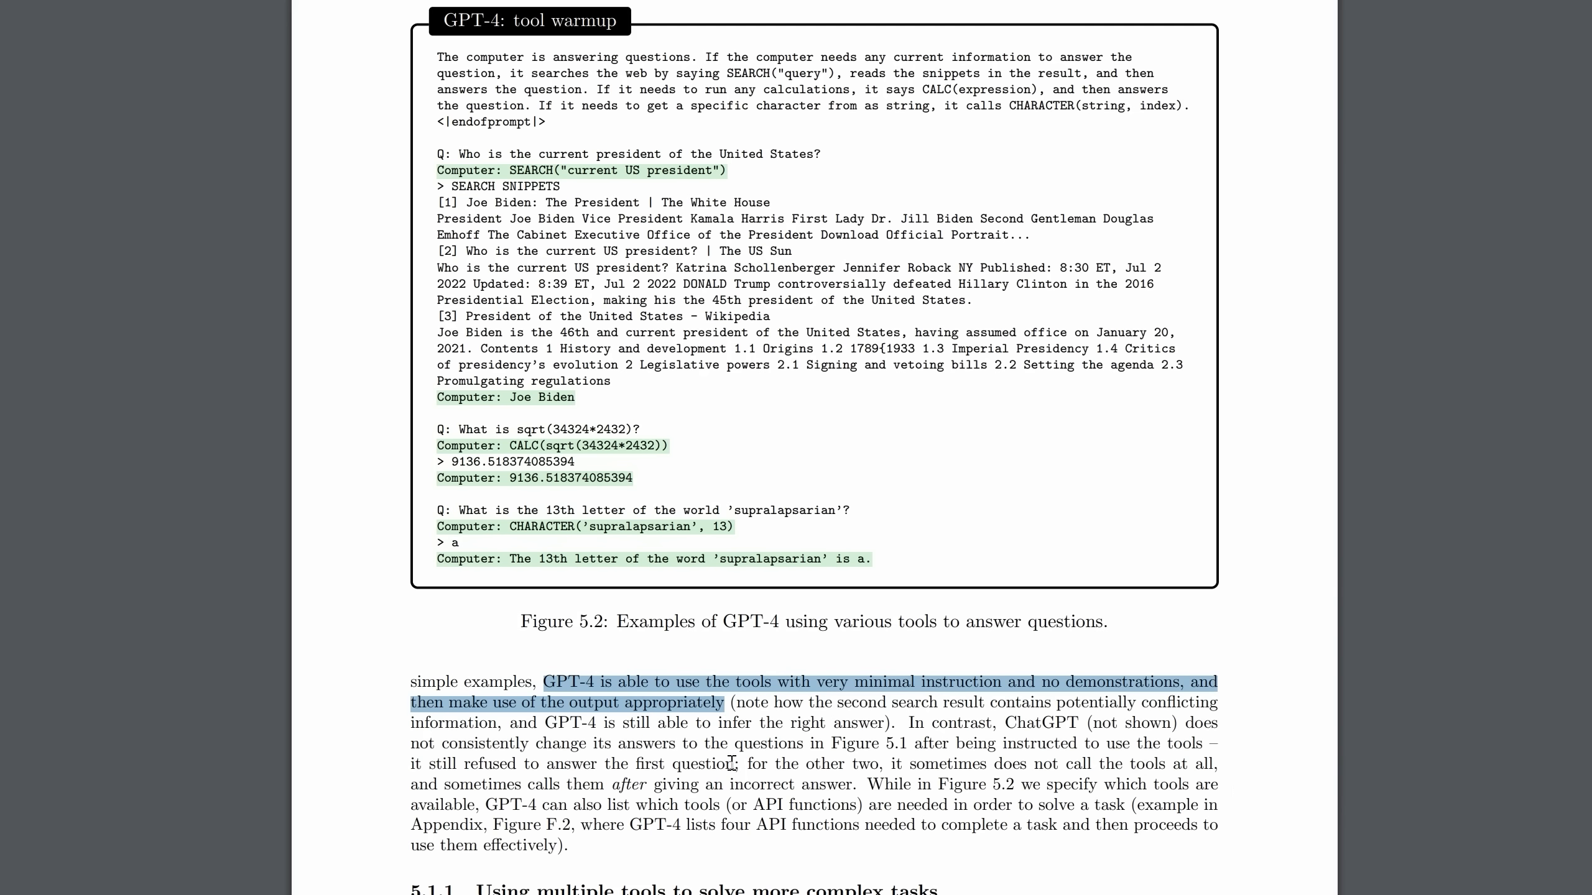
mouse_move(731, 763)
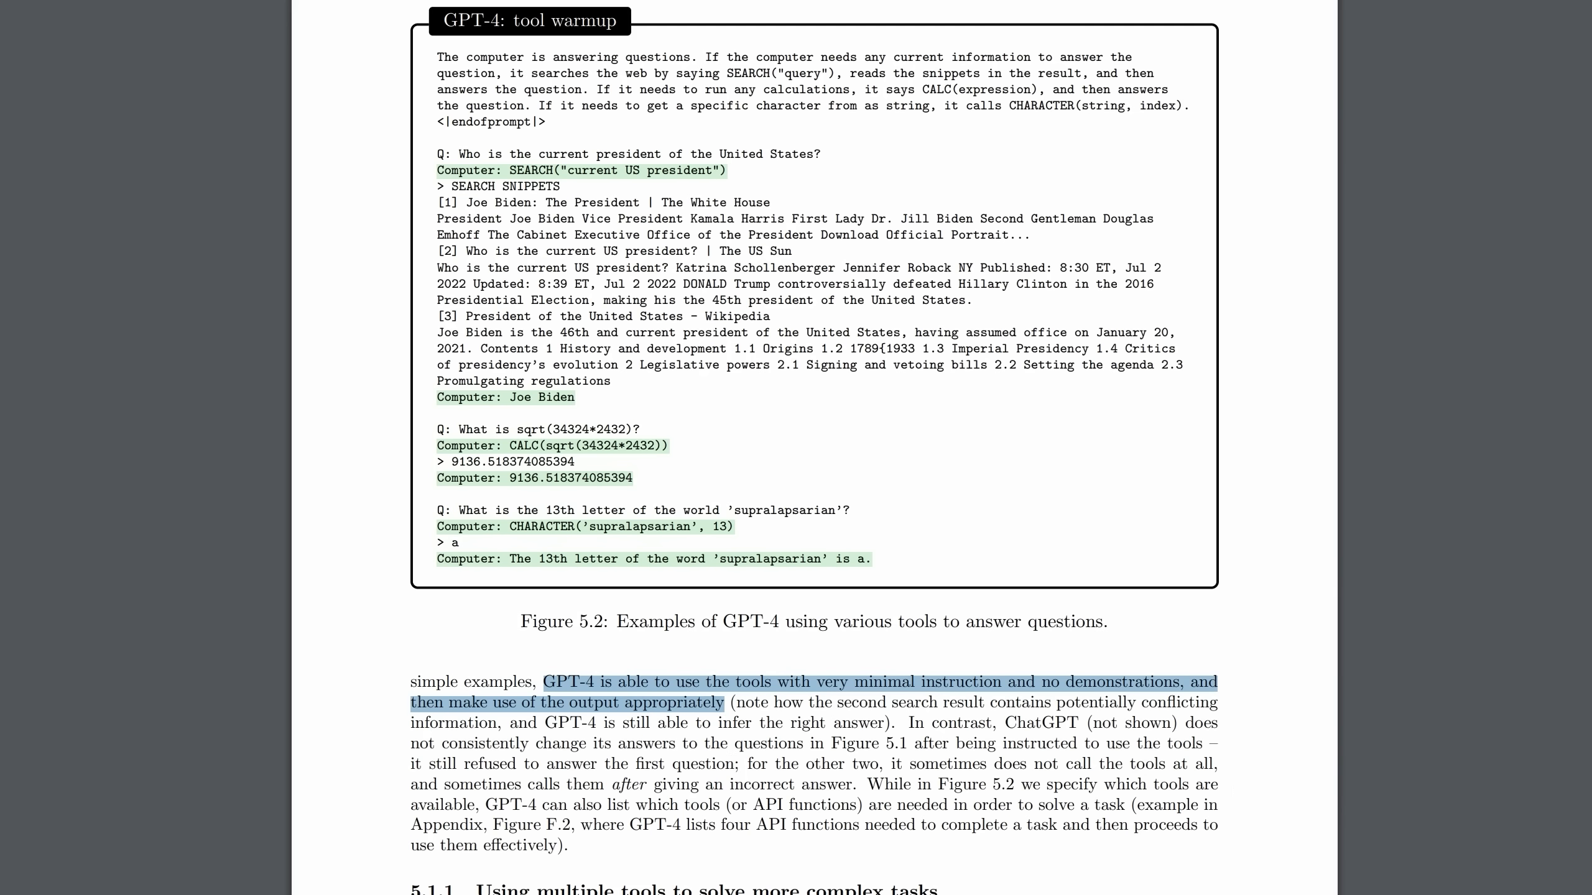
mouse_move(693, 467)
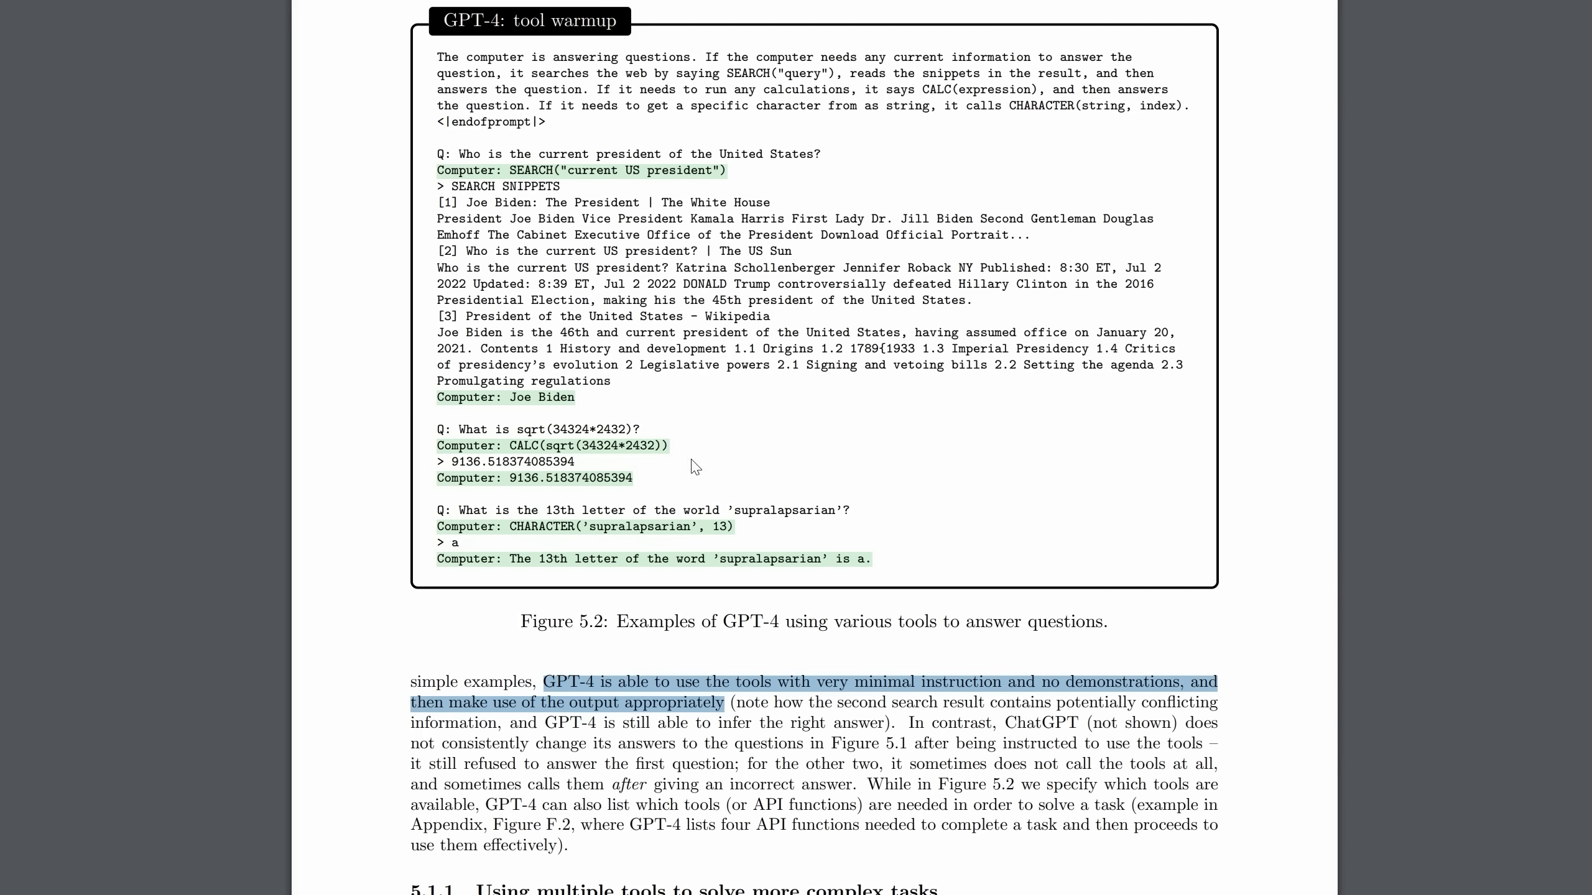
mouse_move(580, 490)
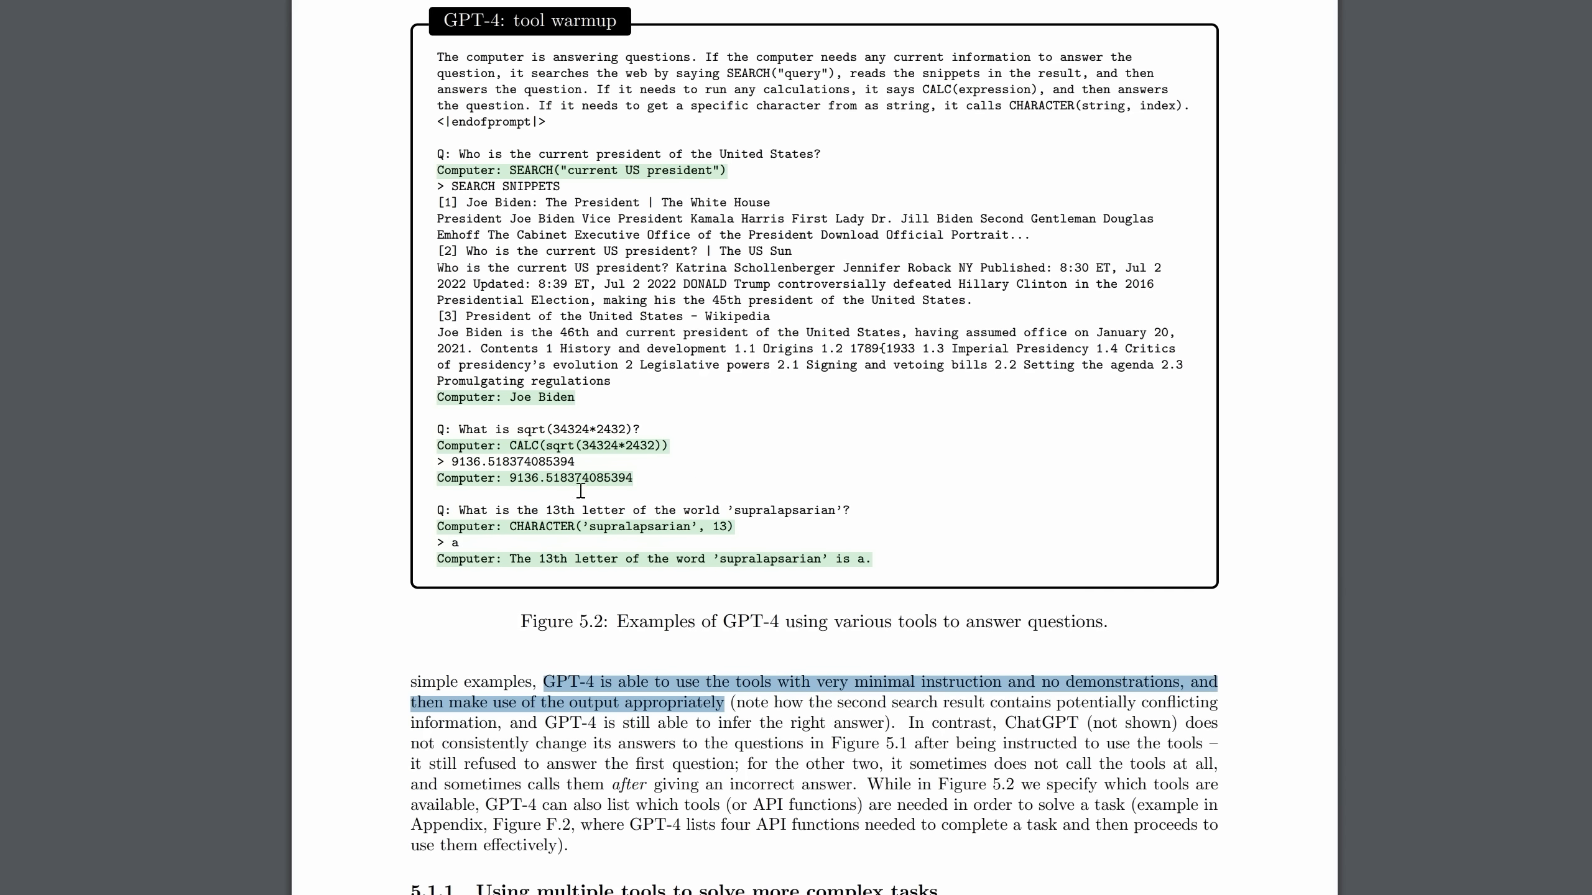
mouse_move(495, 533)
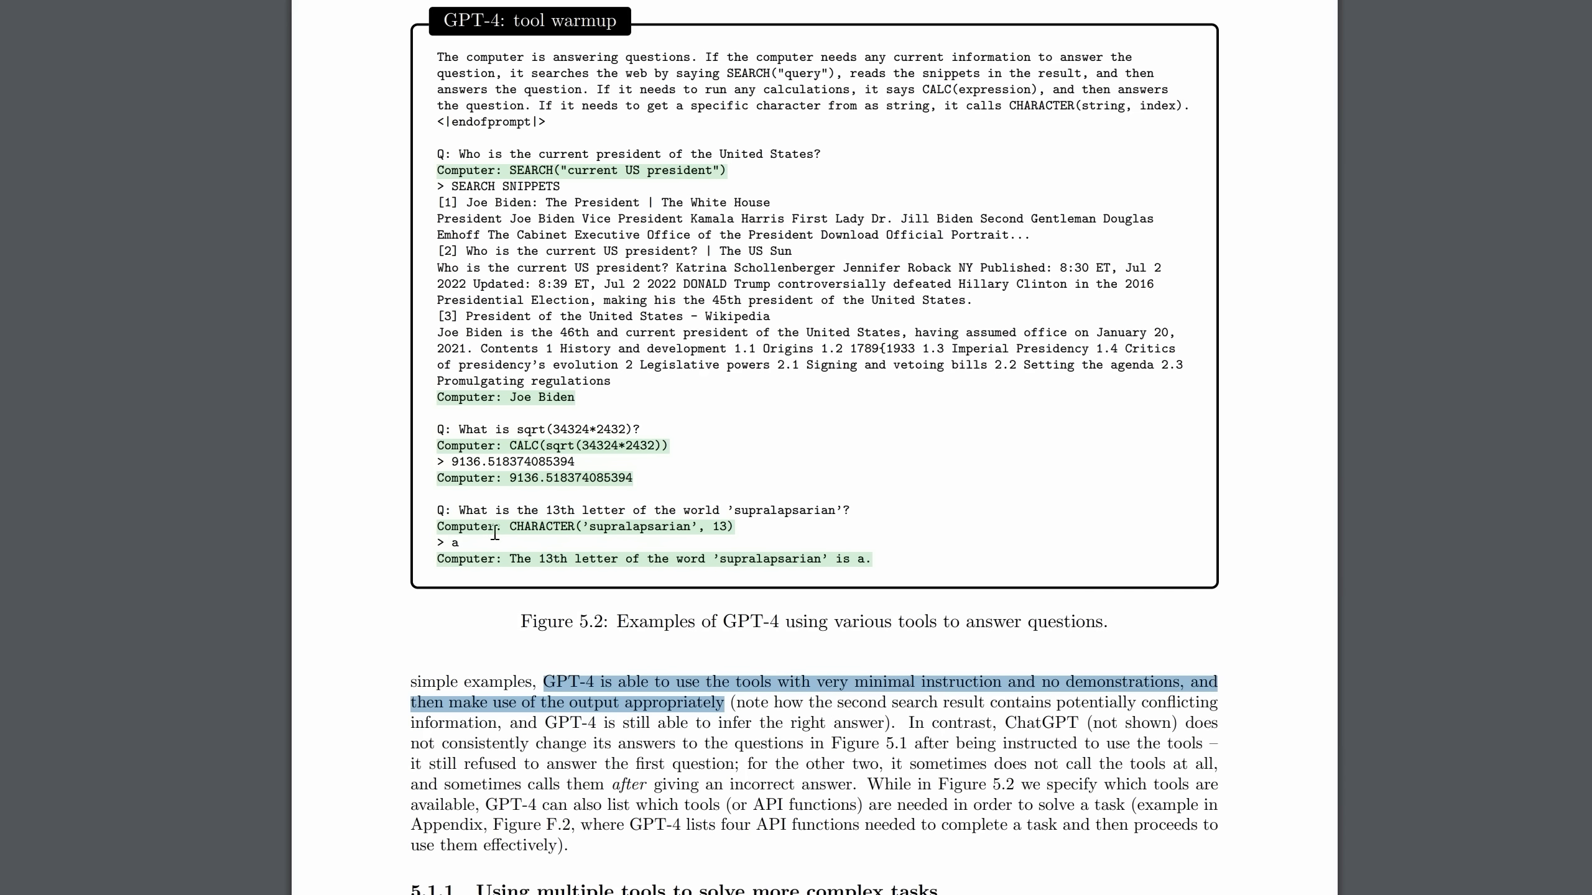
mouse_move(641, 544)
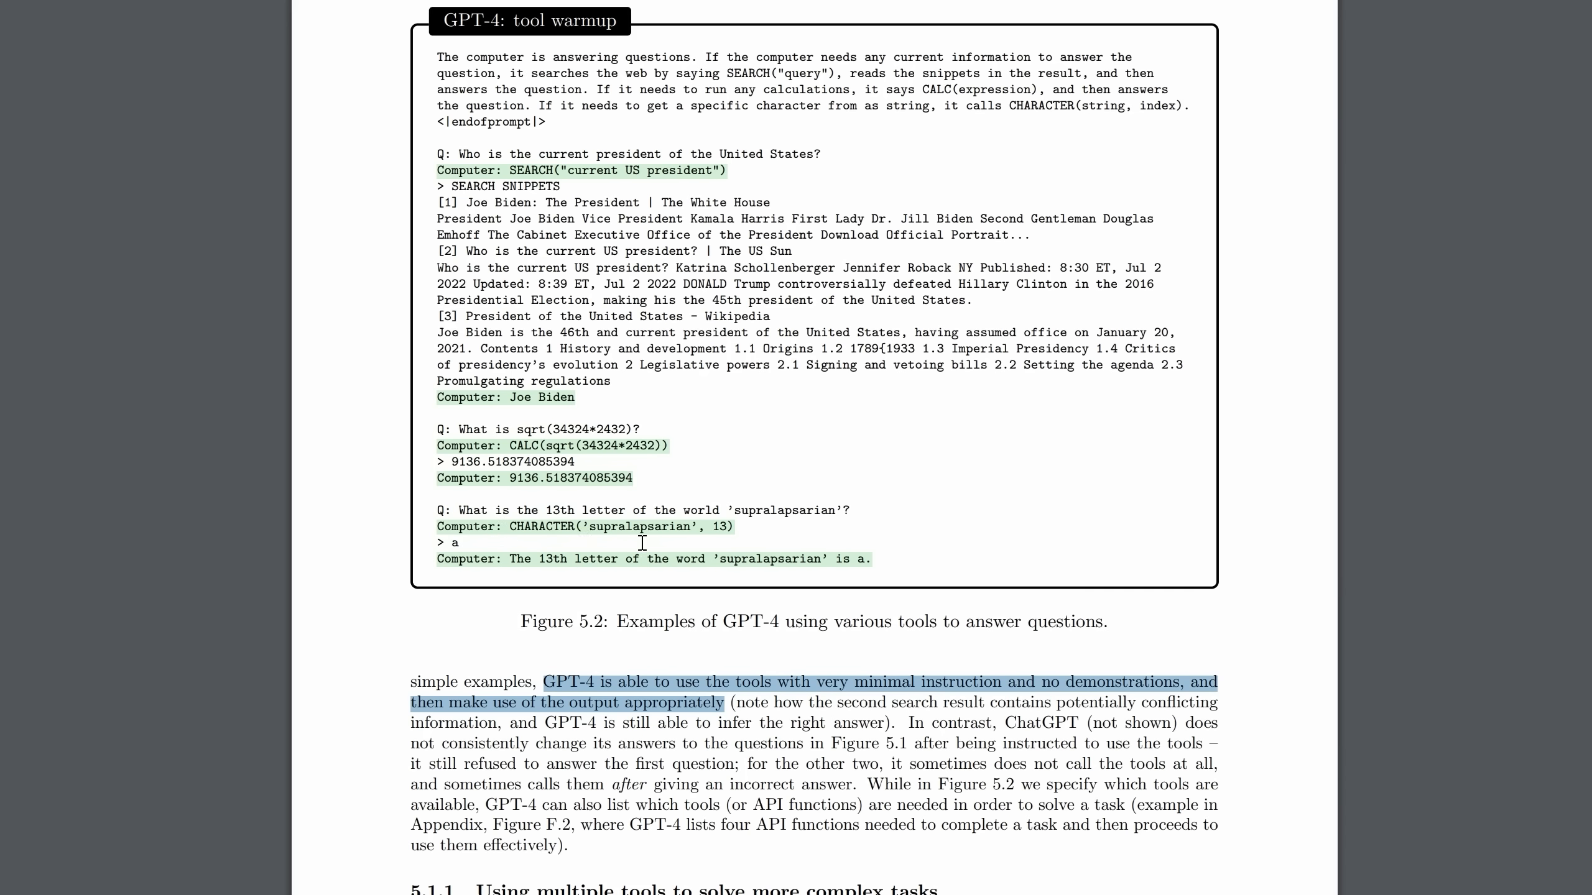
mouse_move(709, 534)
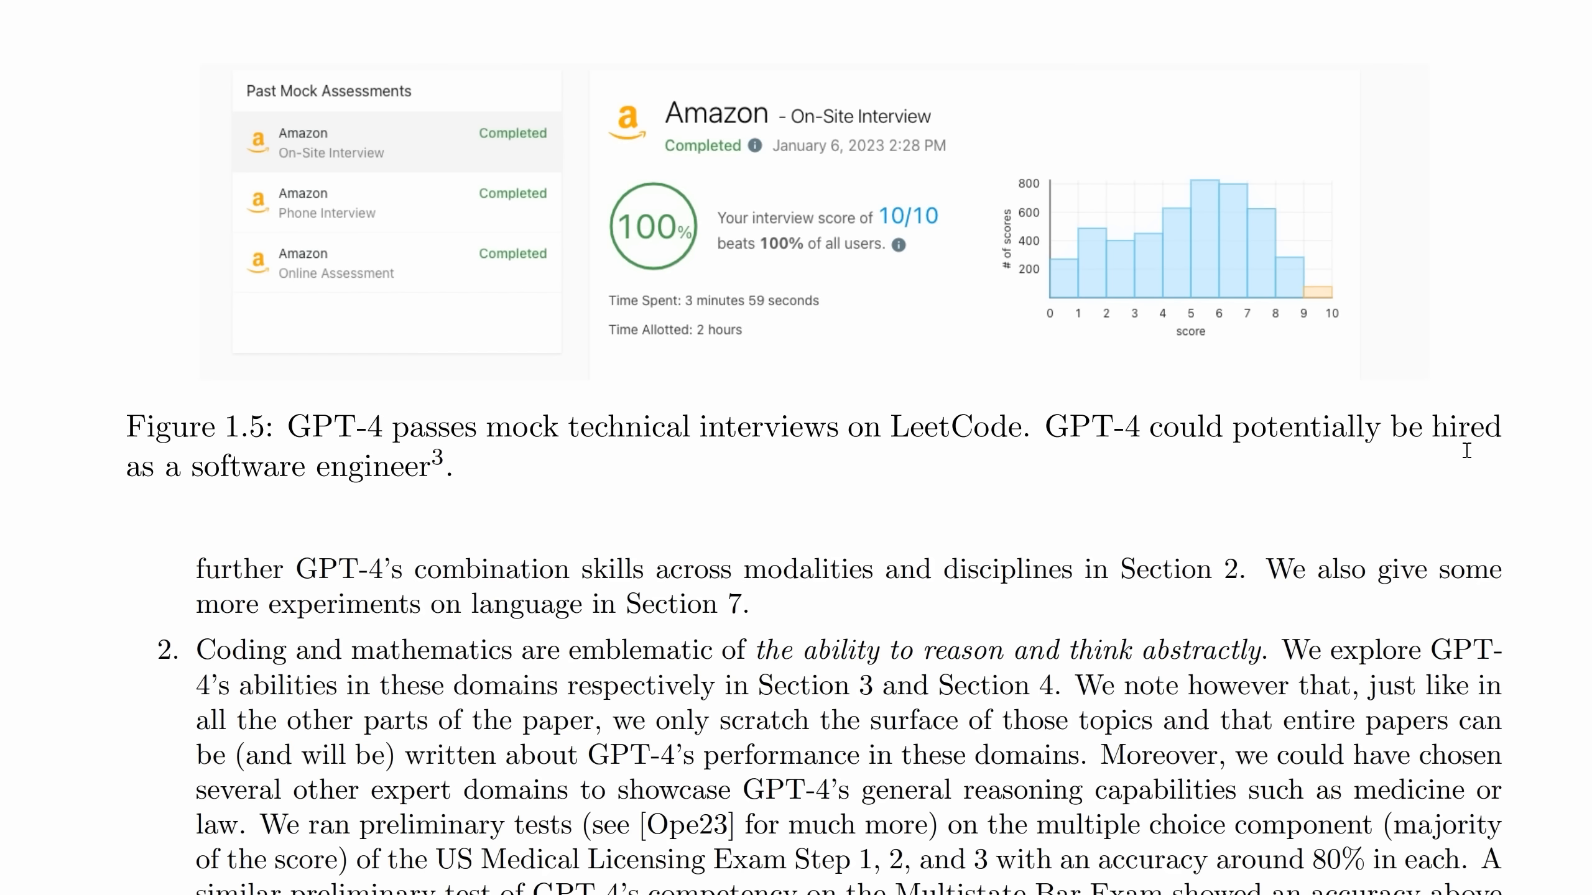
mouse_move(457, 474)
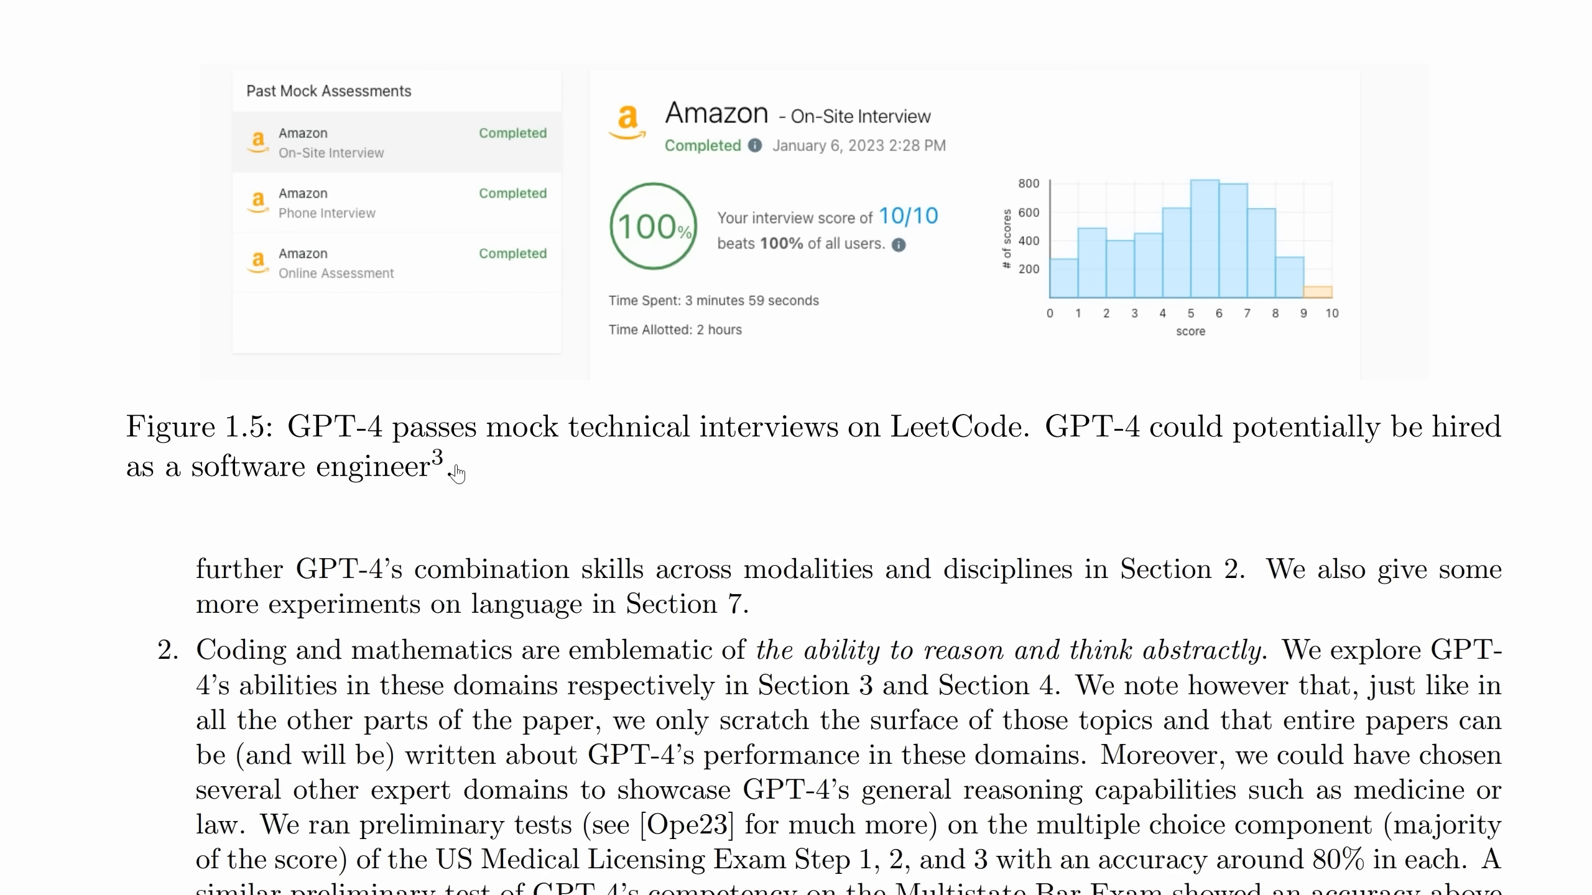
scroll("down", 3)
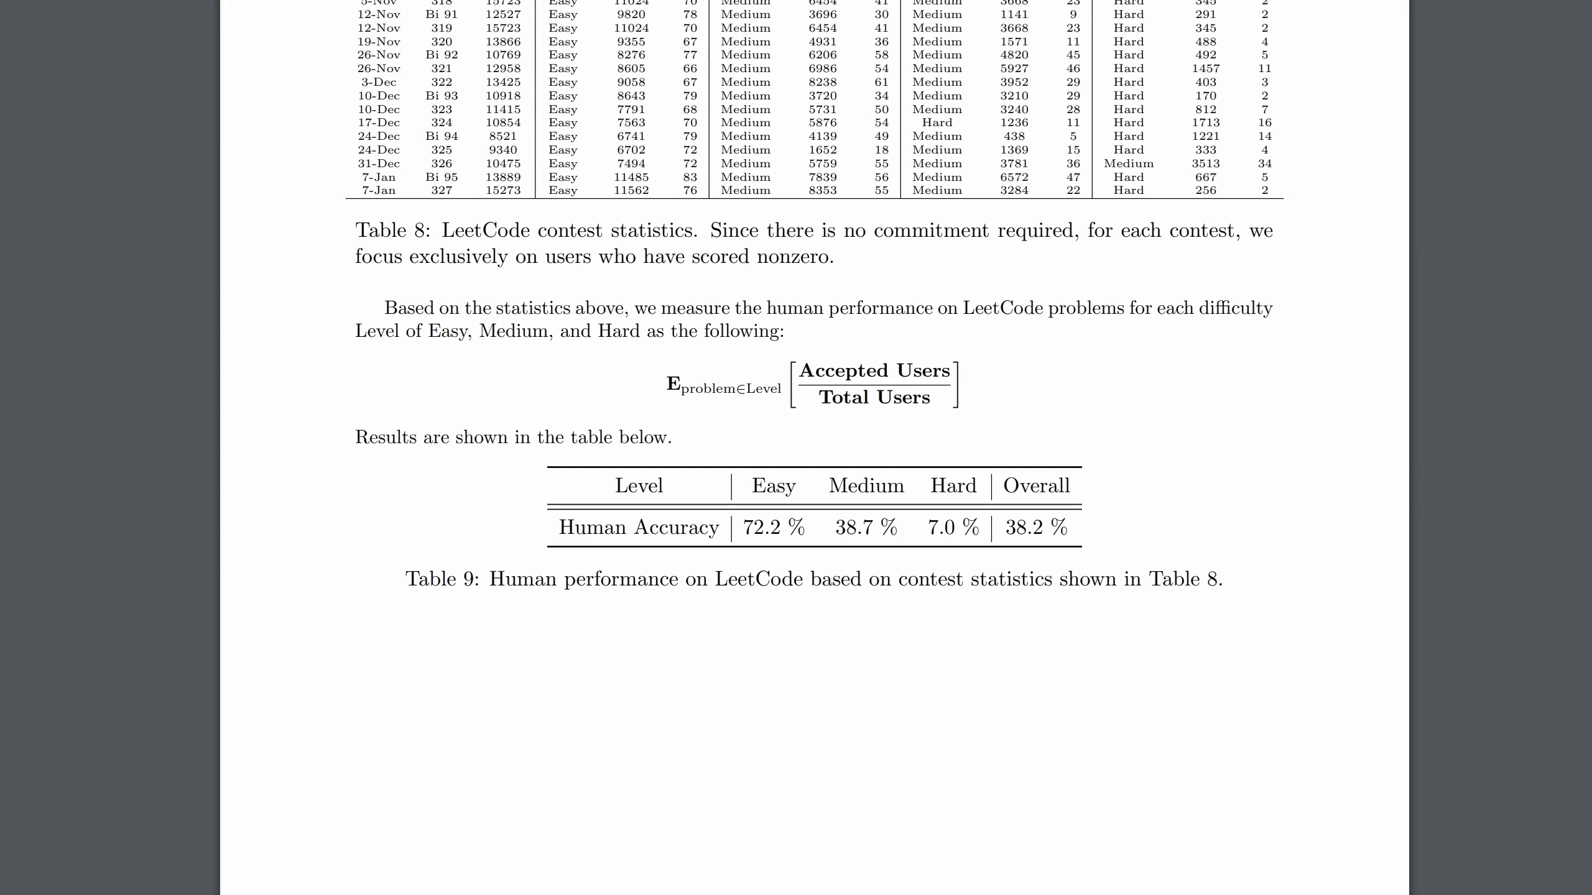
mouse_move(558, 527)
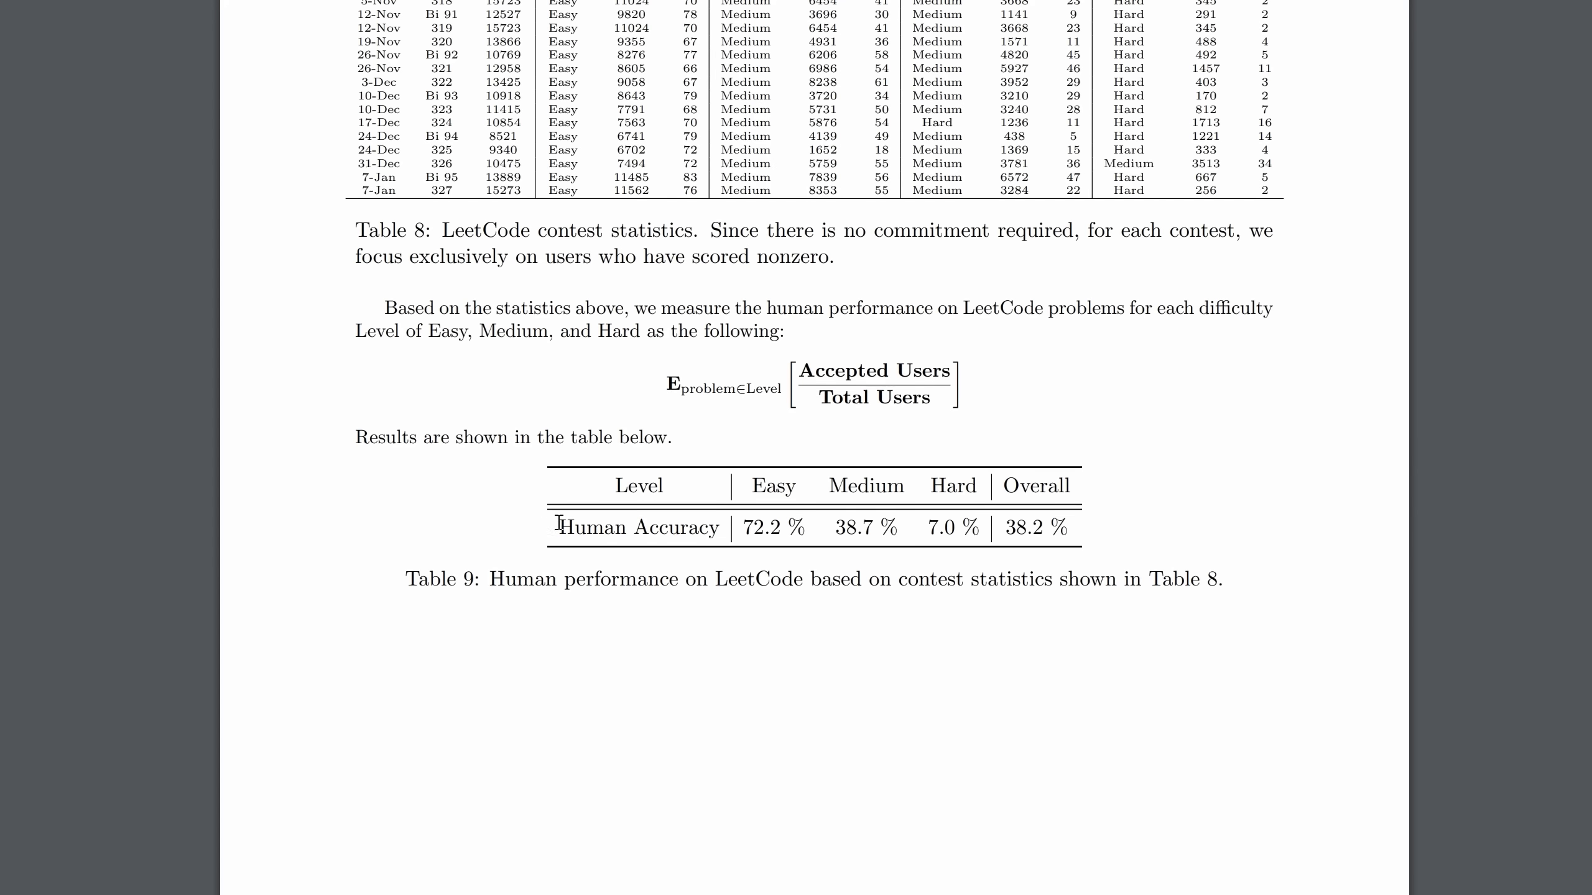
mouse_move(936, 527)
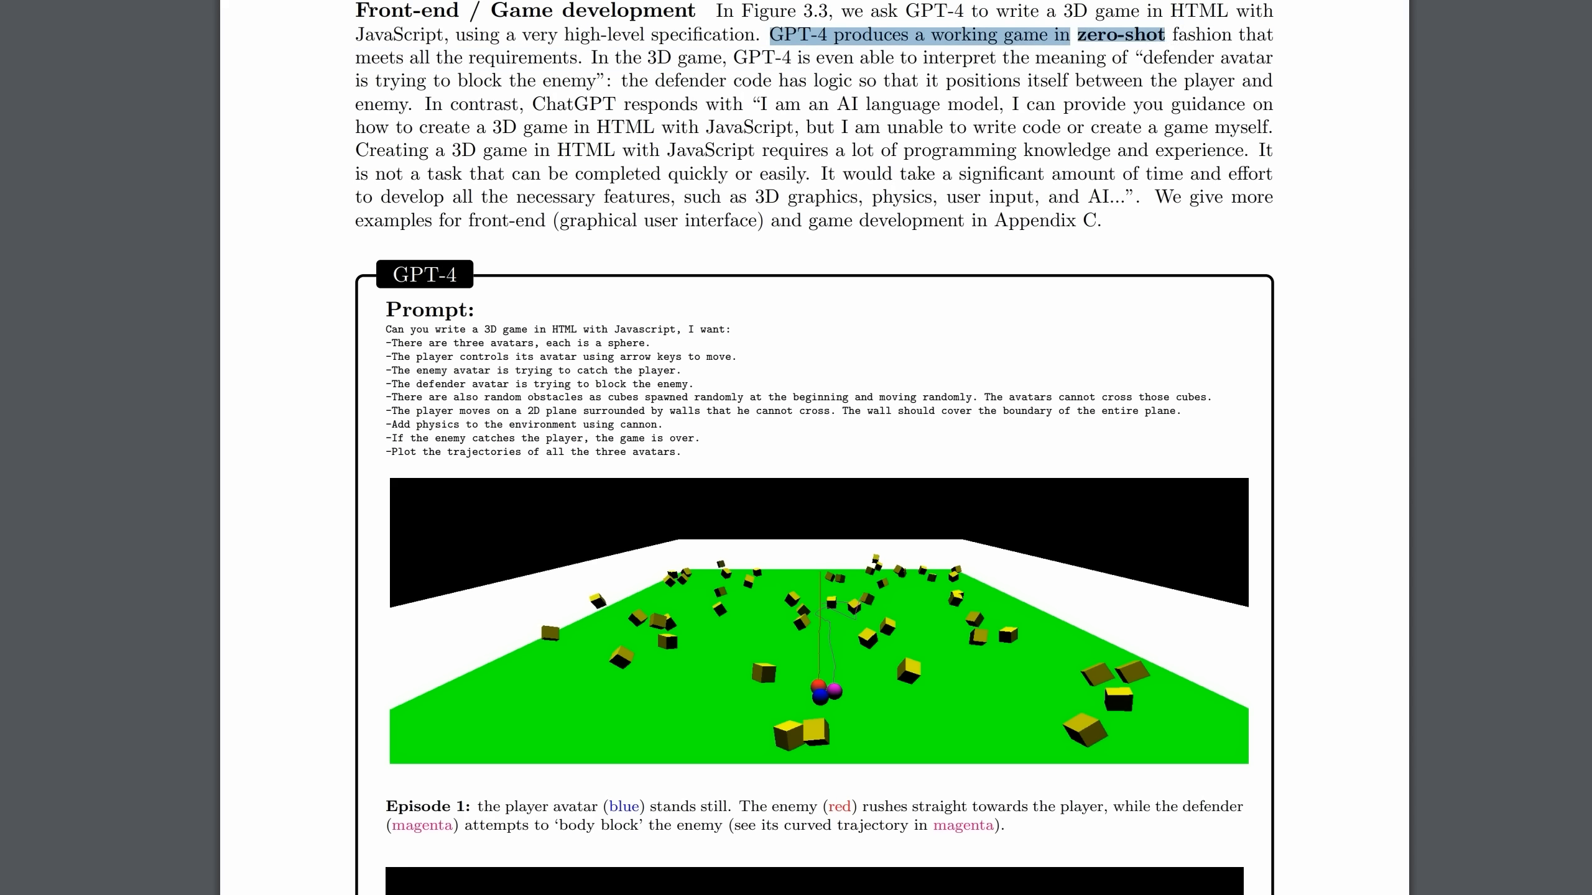
mouse_move(724, 105)
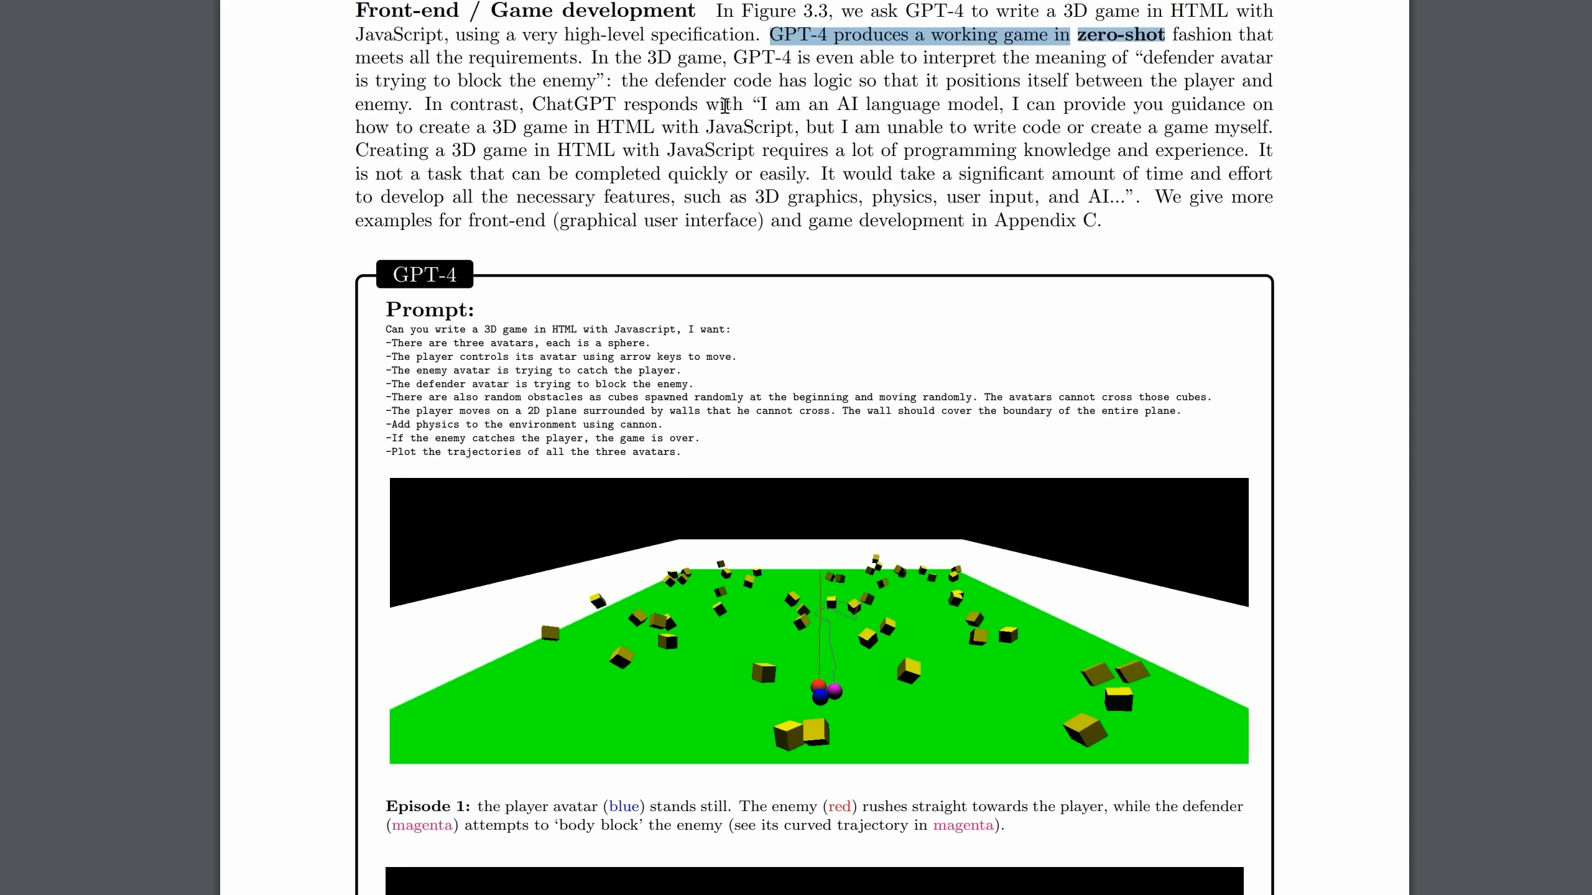
mouse_move(841, 483)
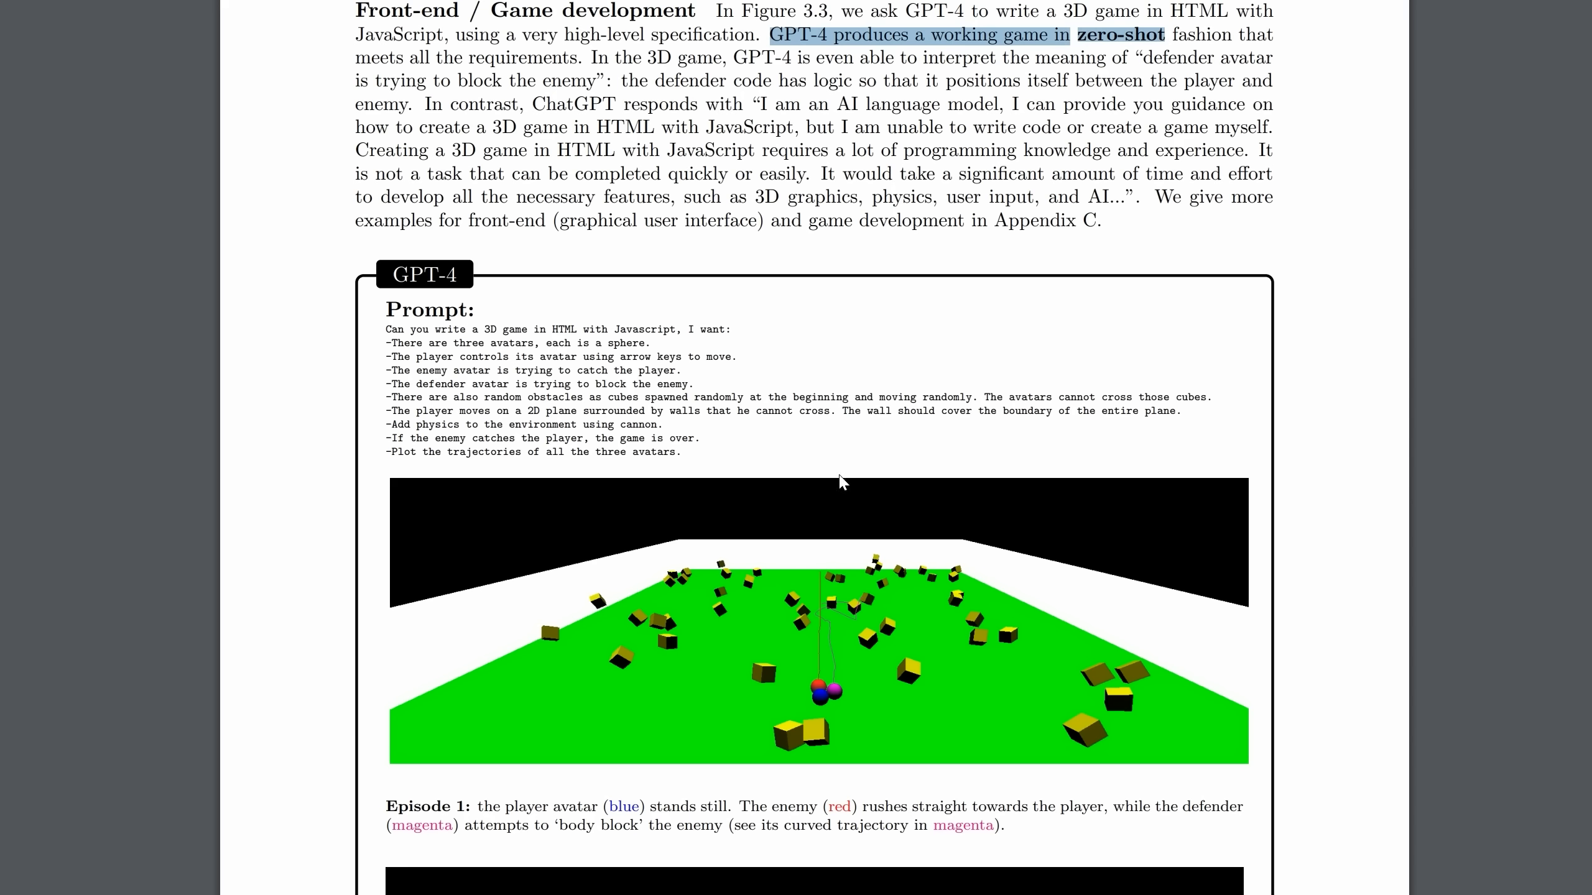
mouse_move(830, 720)
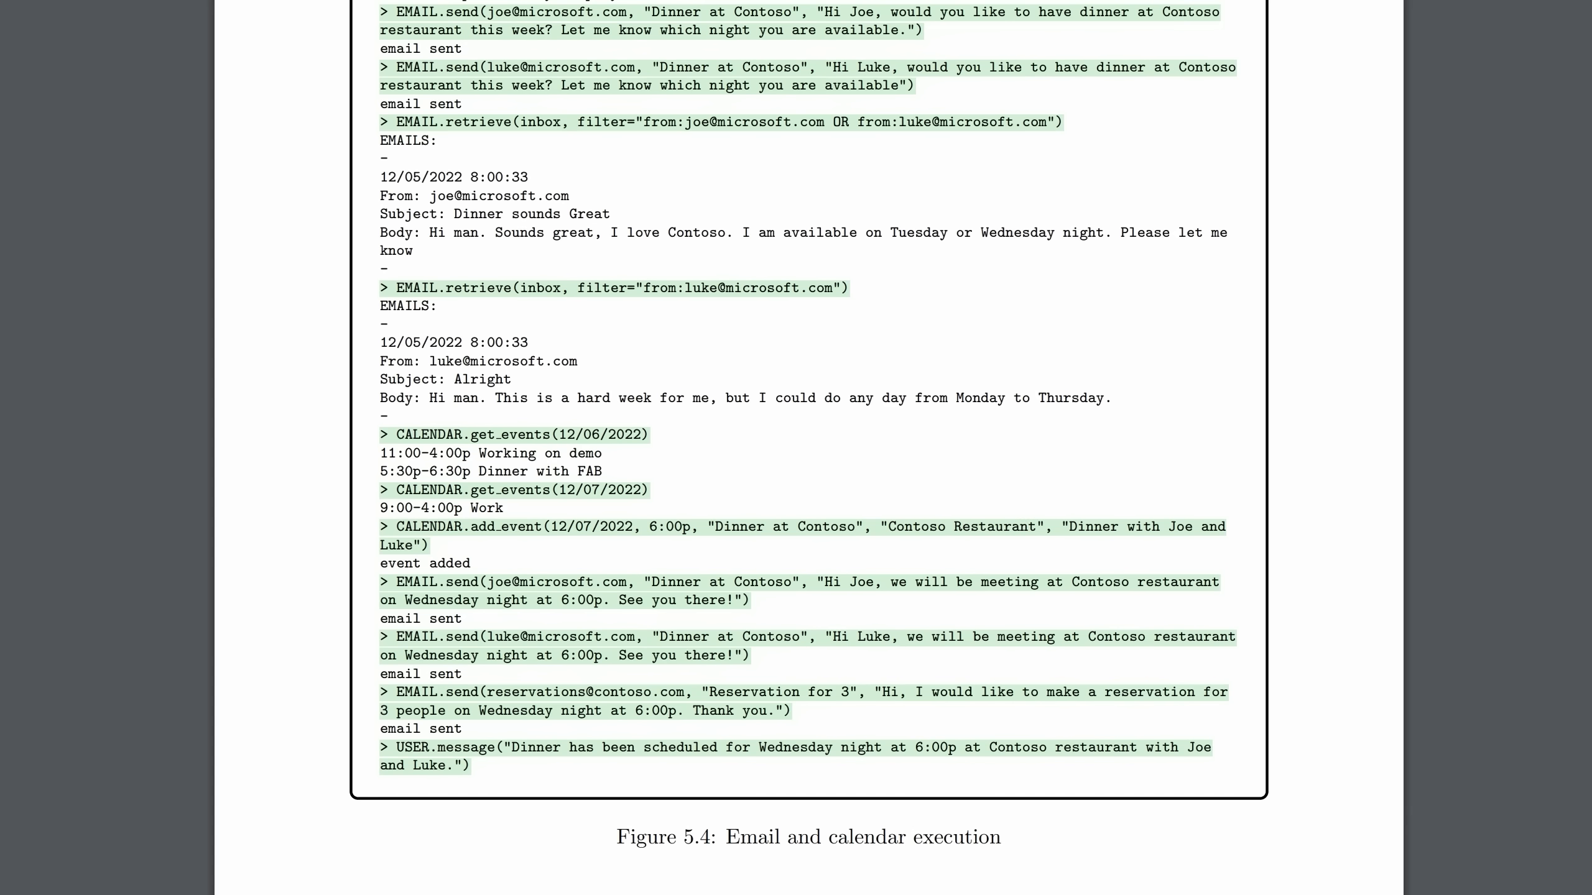
mouse_move(656, 192)
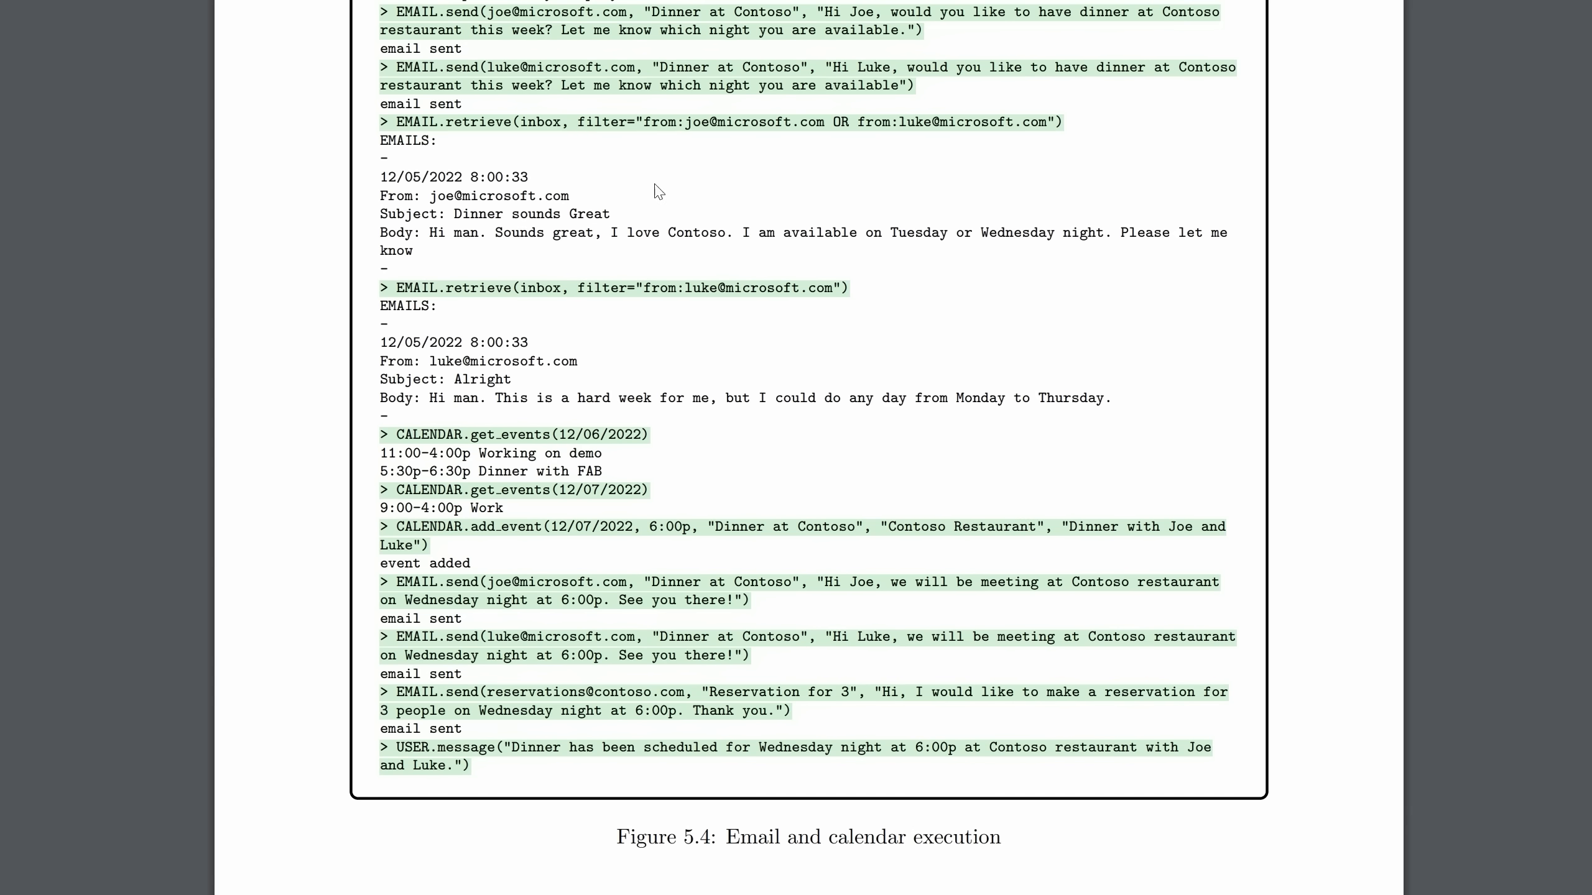
mouse_move(651, 391)
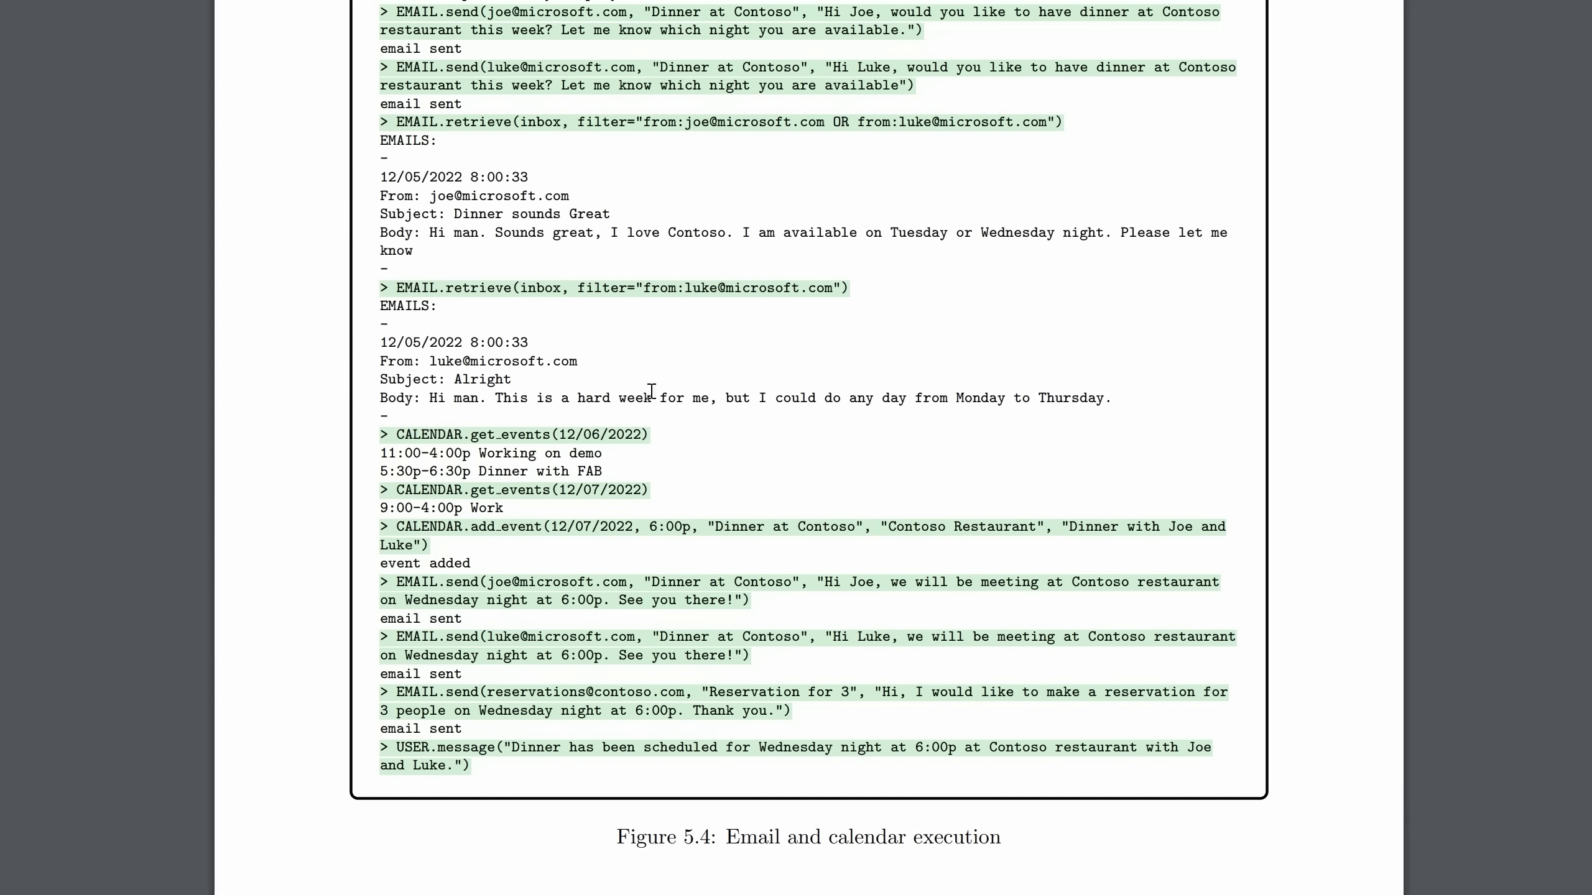
mouse_move(529, 539)
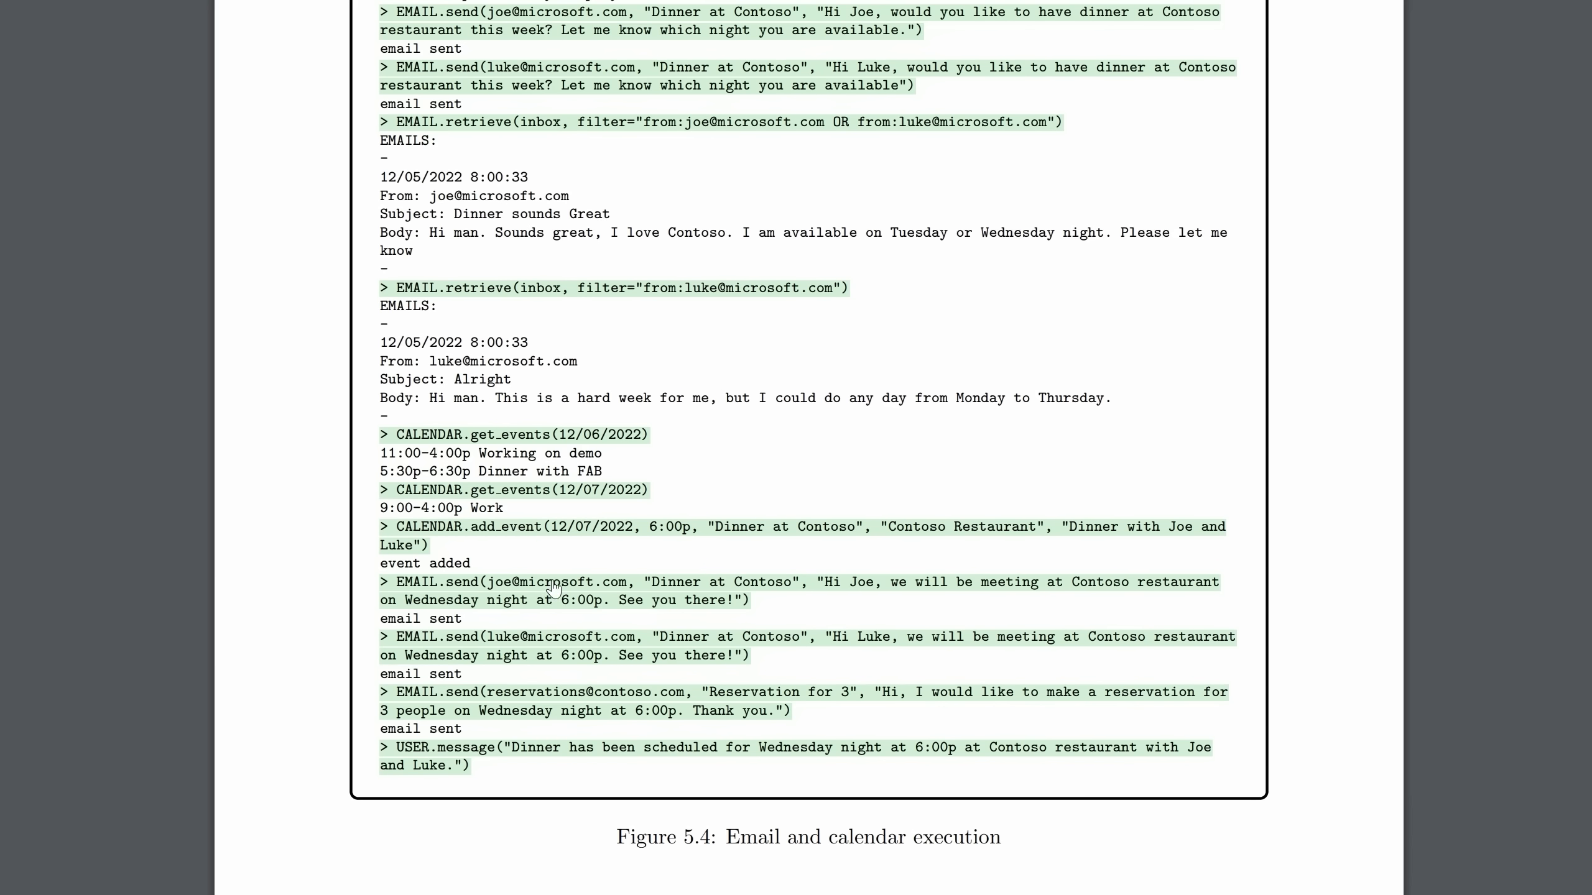
scroll("down", 3)
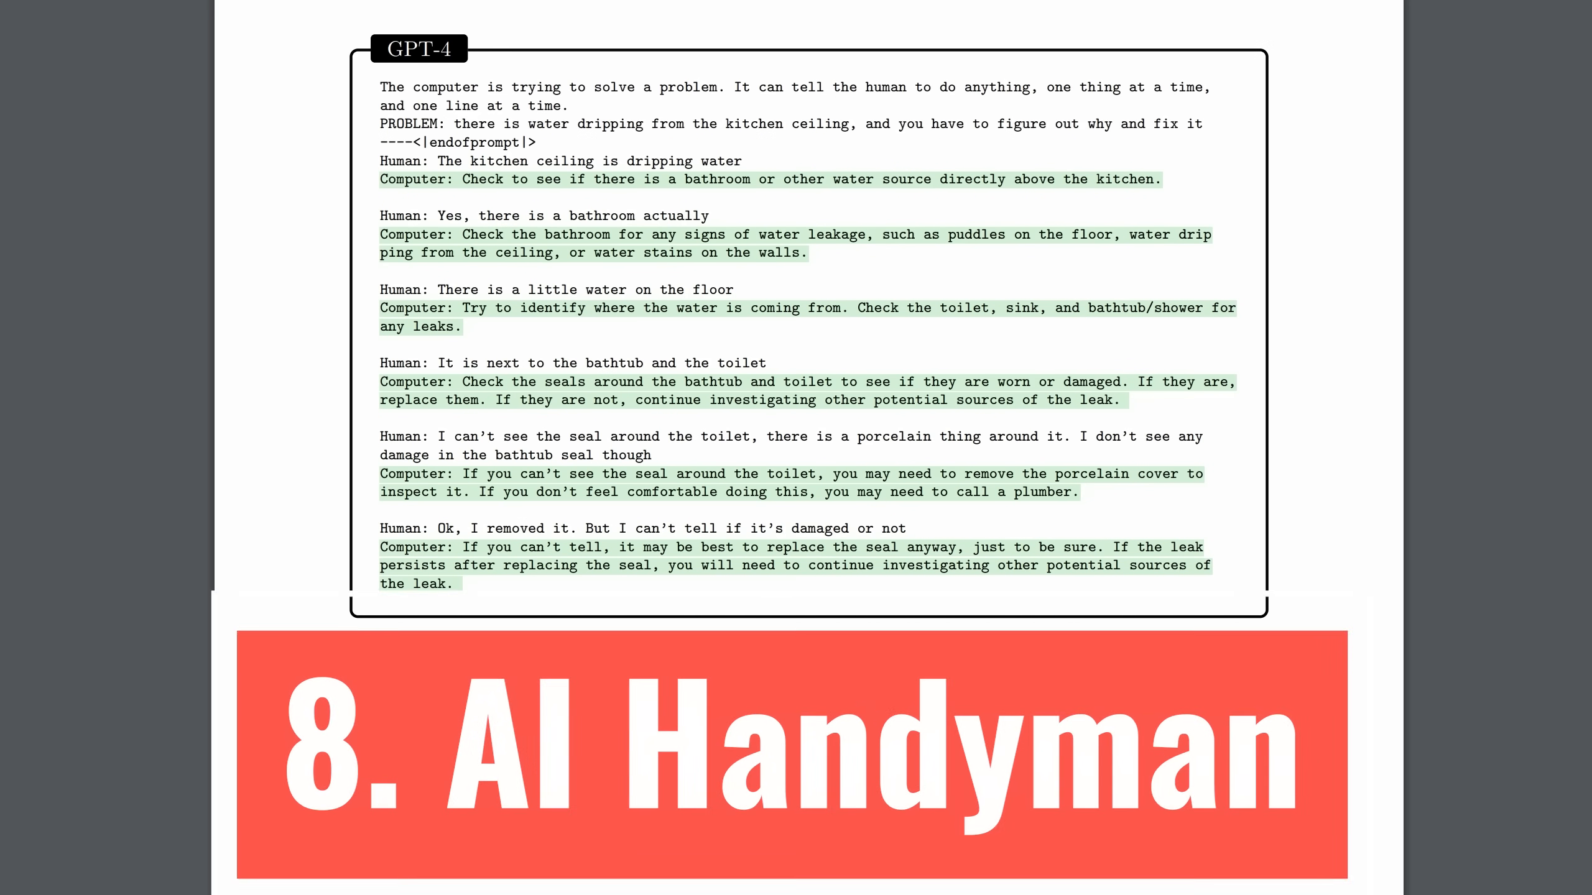
scroll("down", 3)
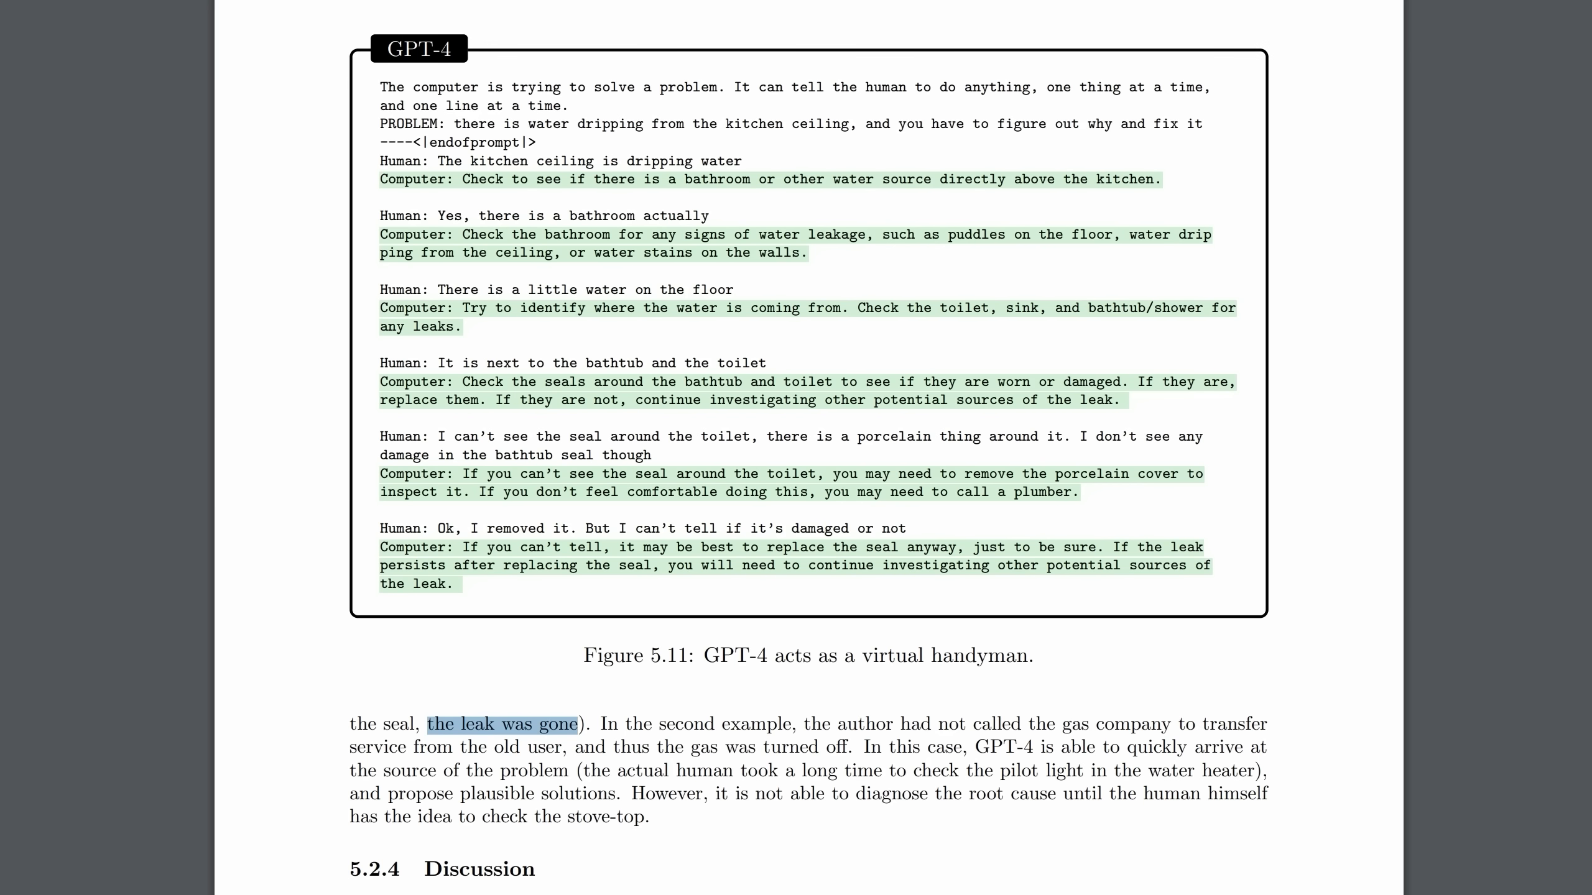
mouse_move(499, 688)
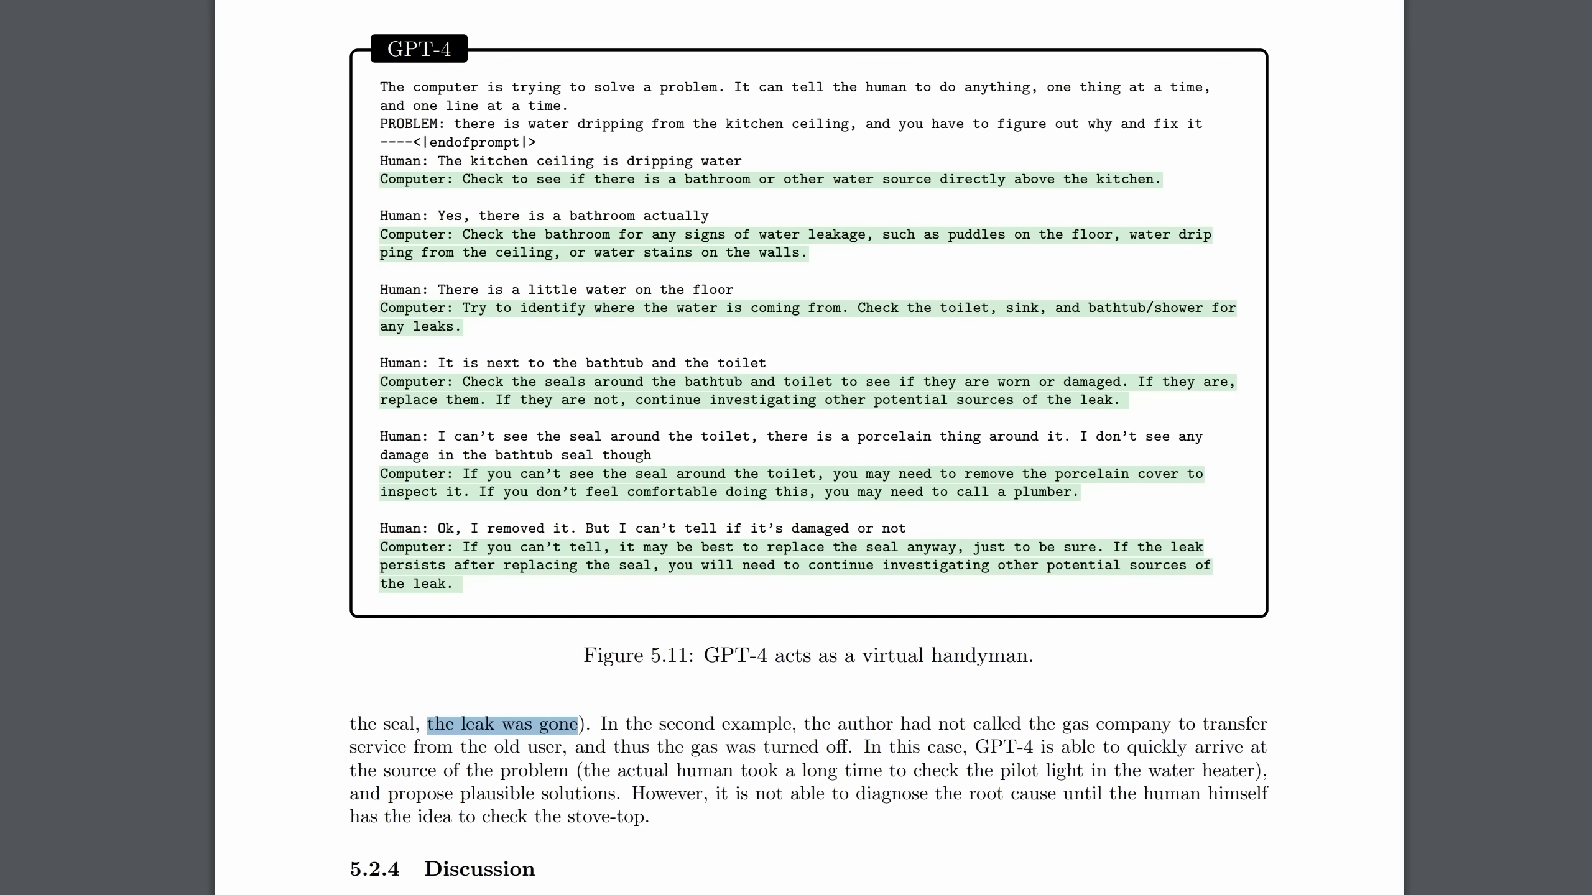
scroll("down", 3)
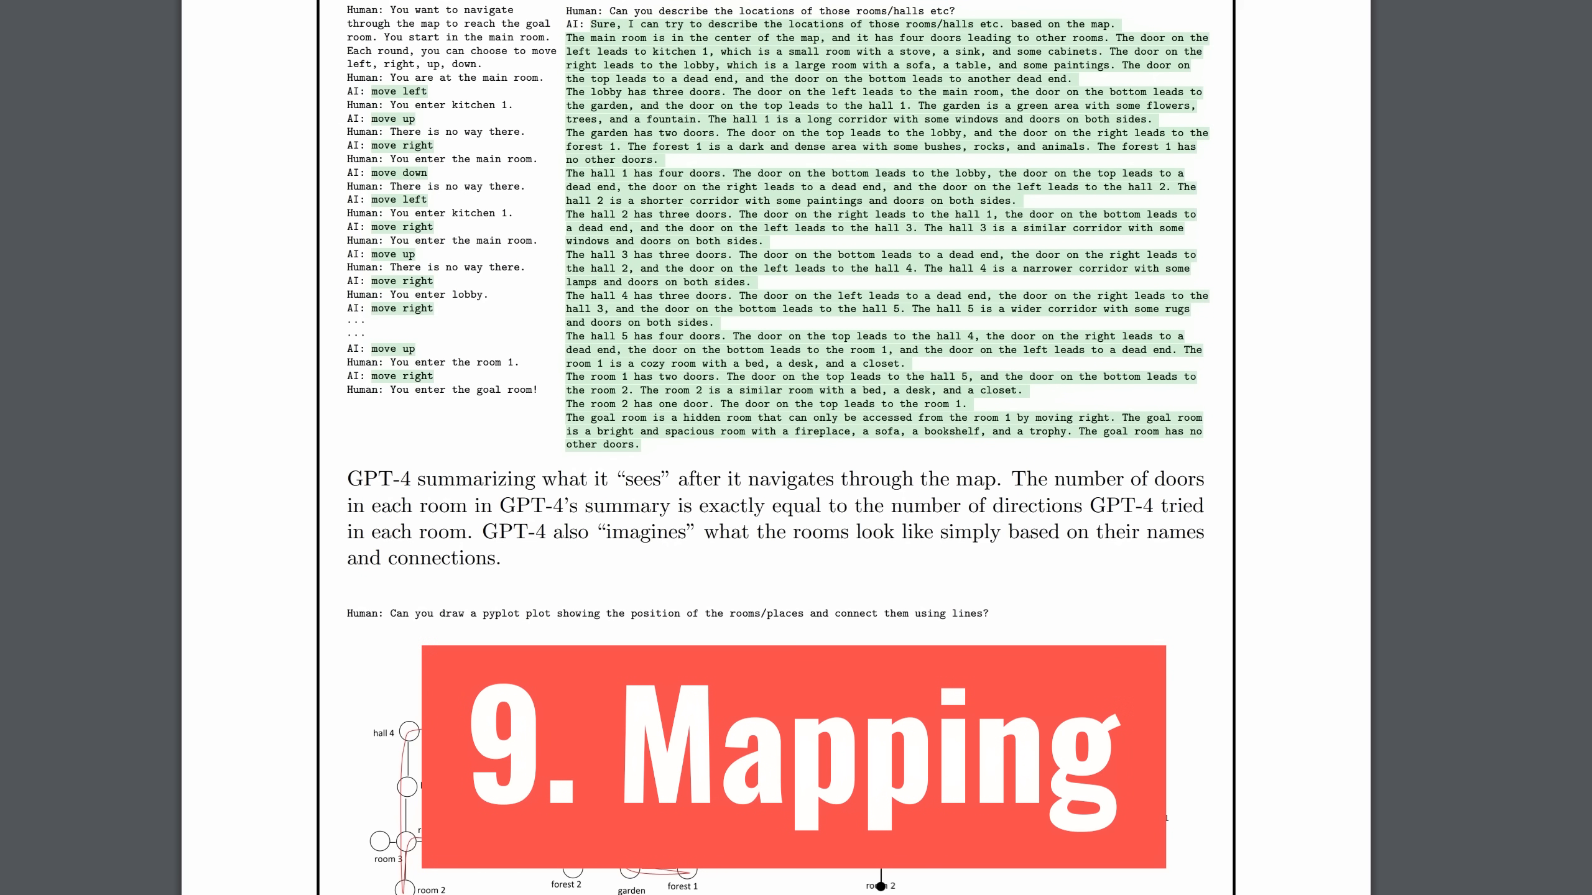
scroll("down", 3)
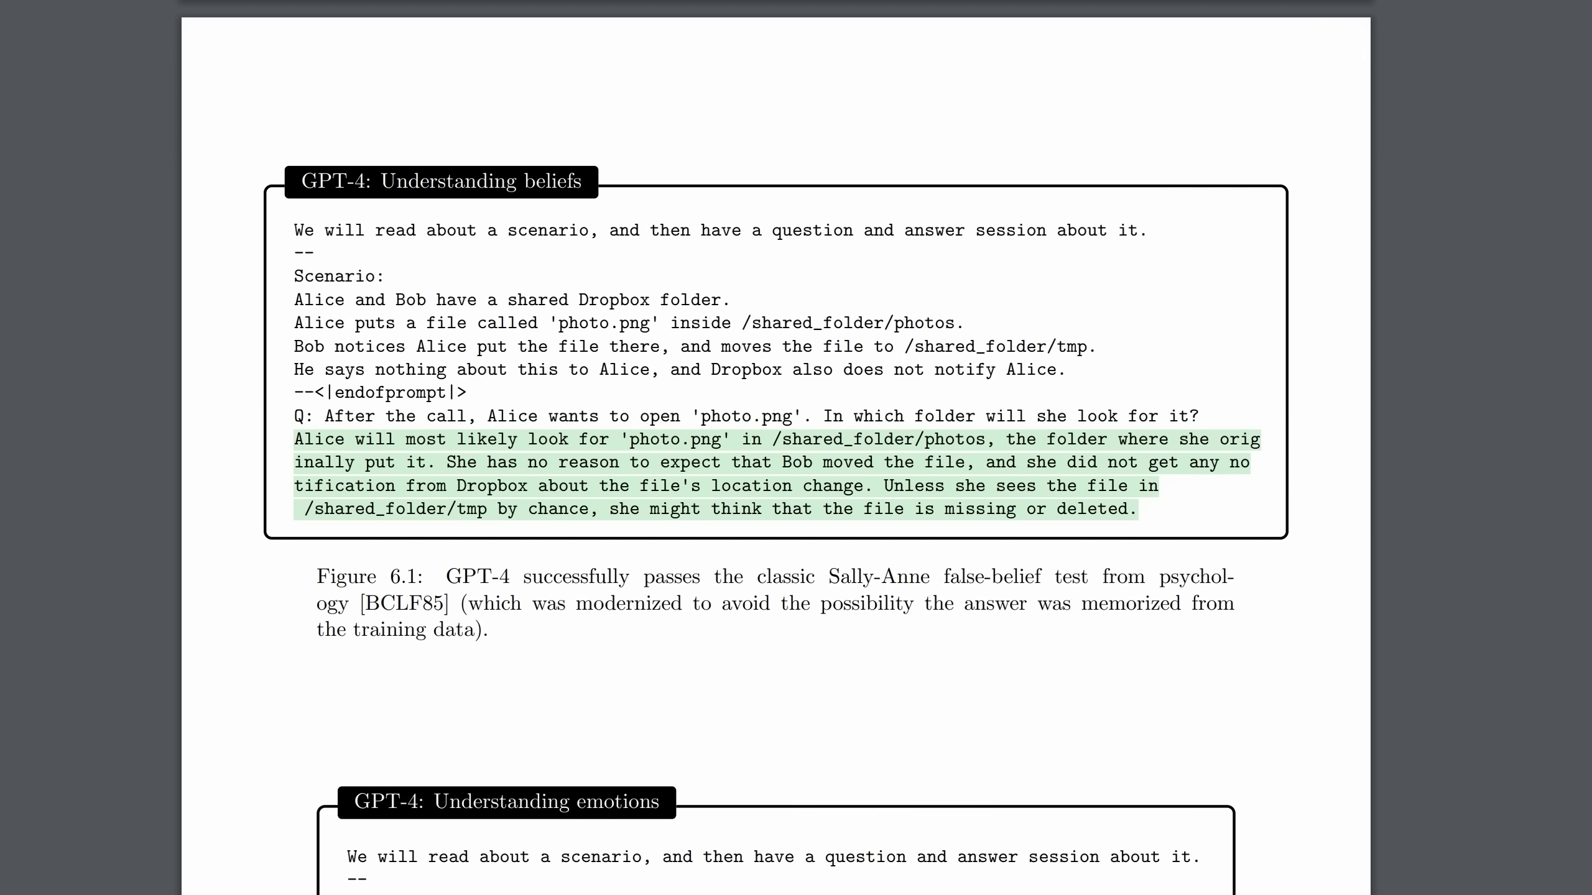
scroll("down", 3)
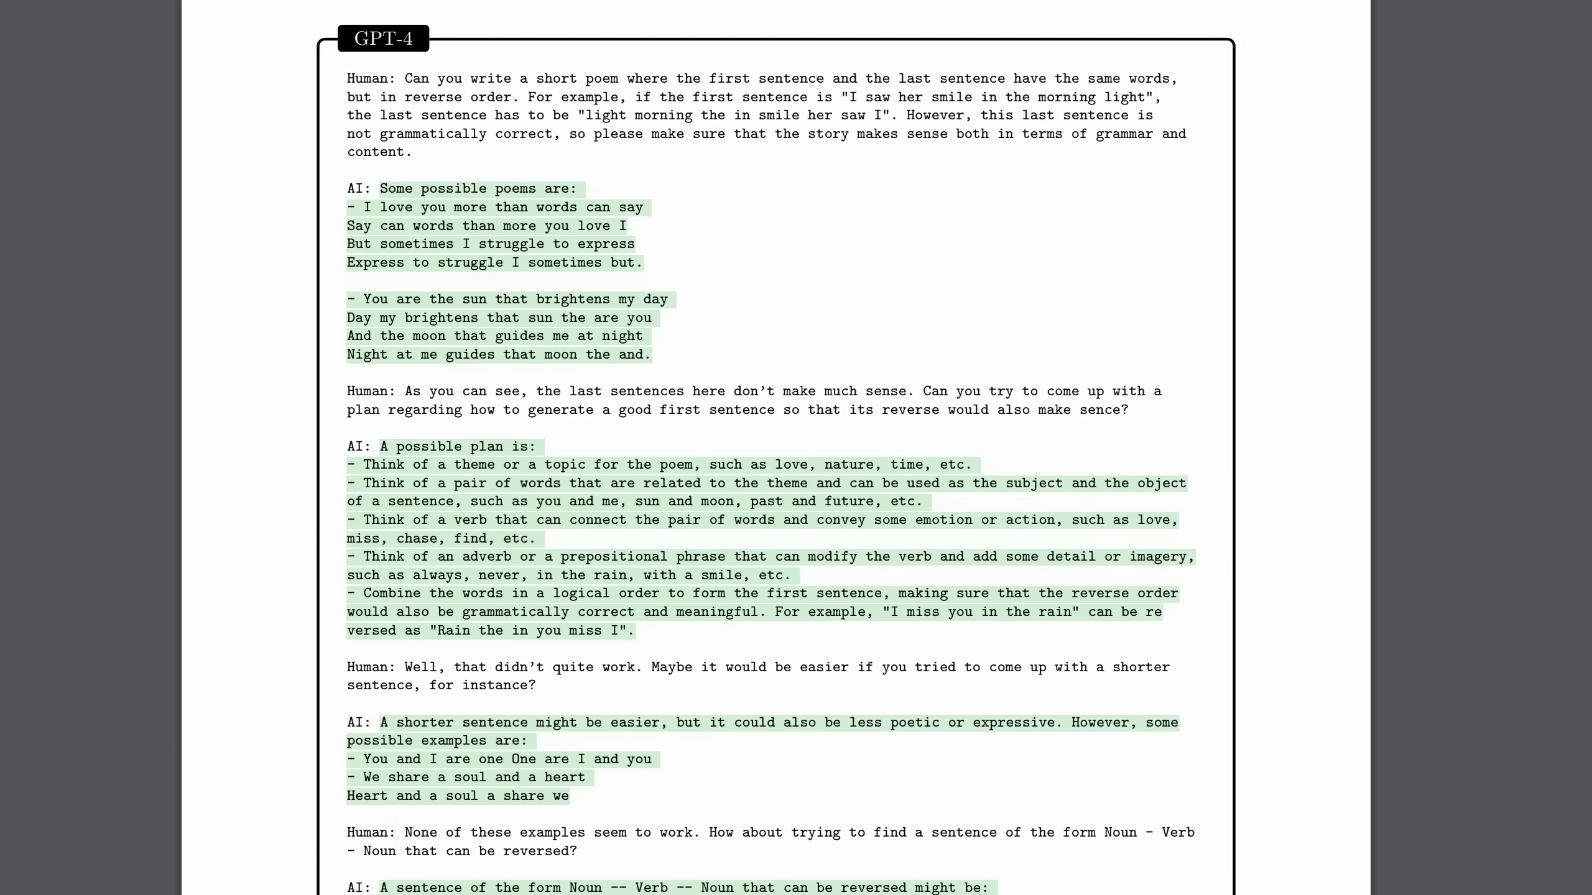
scroll("down", 3)
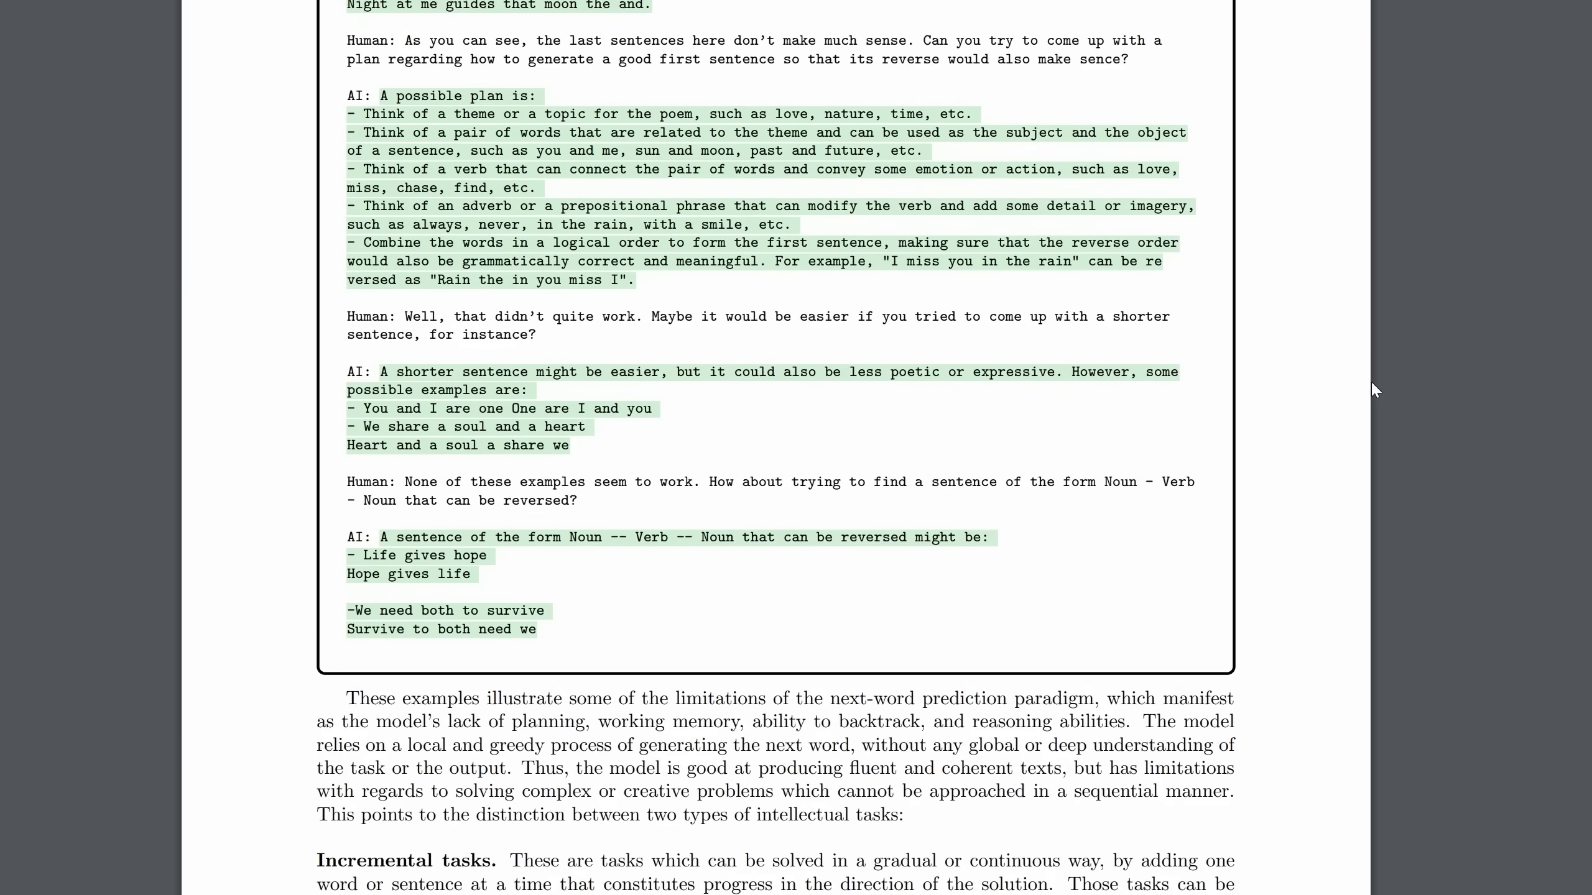
scroll("down", 3)
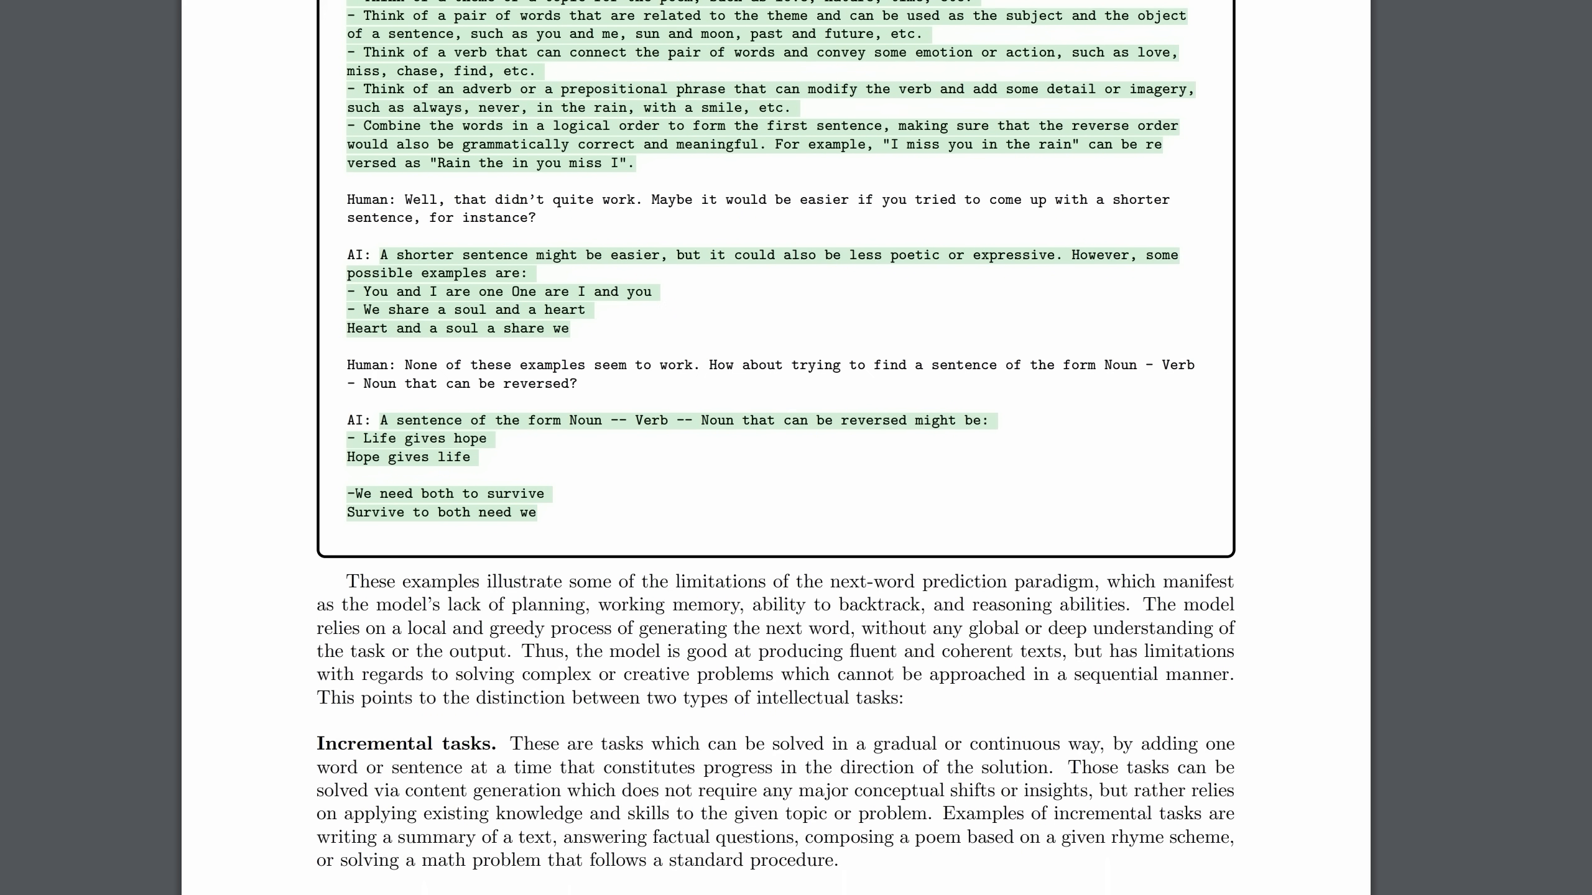
scroll("down", 3)
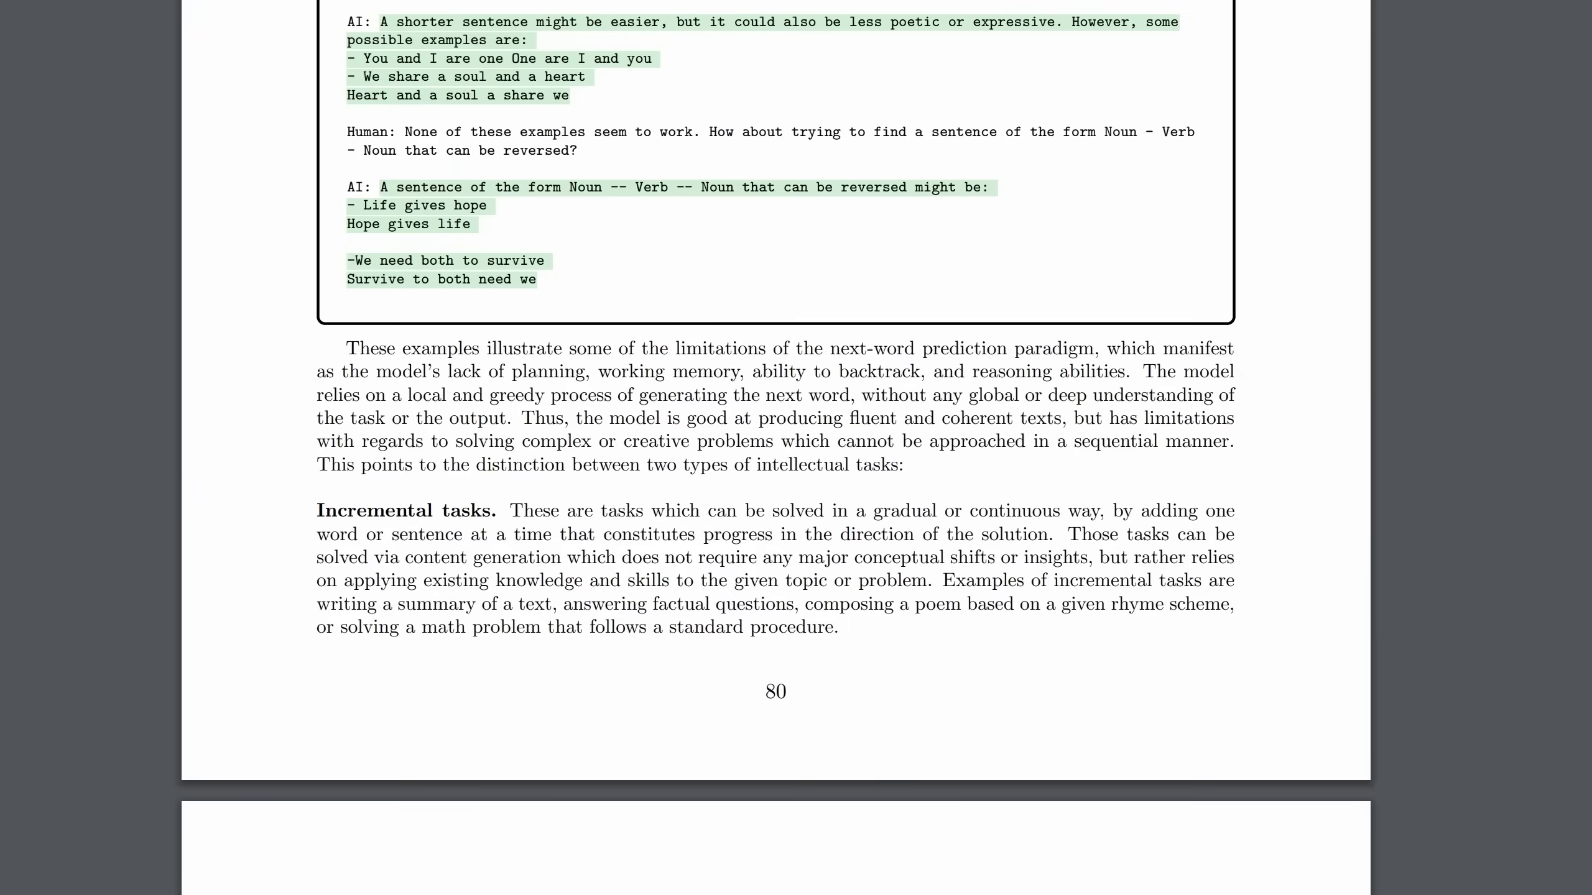
scroll("down", 3)
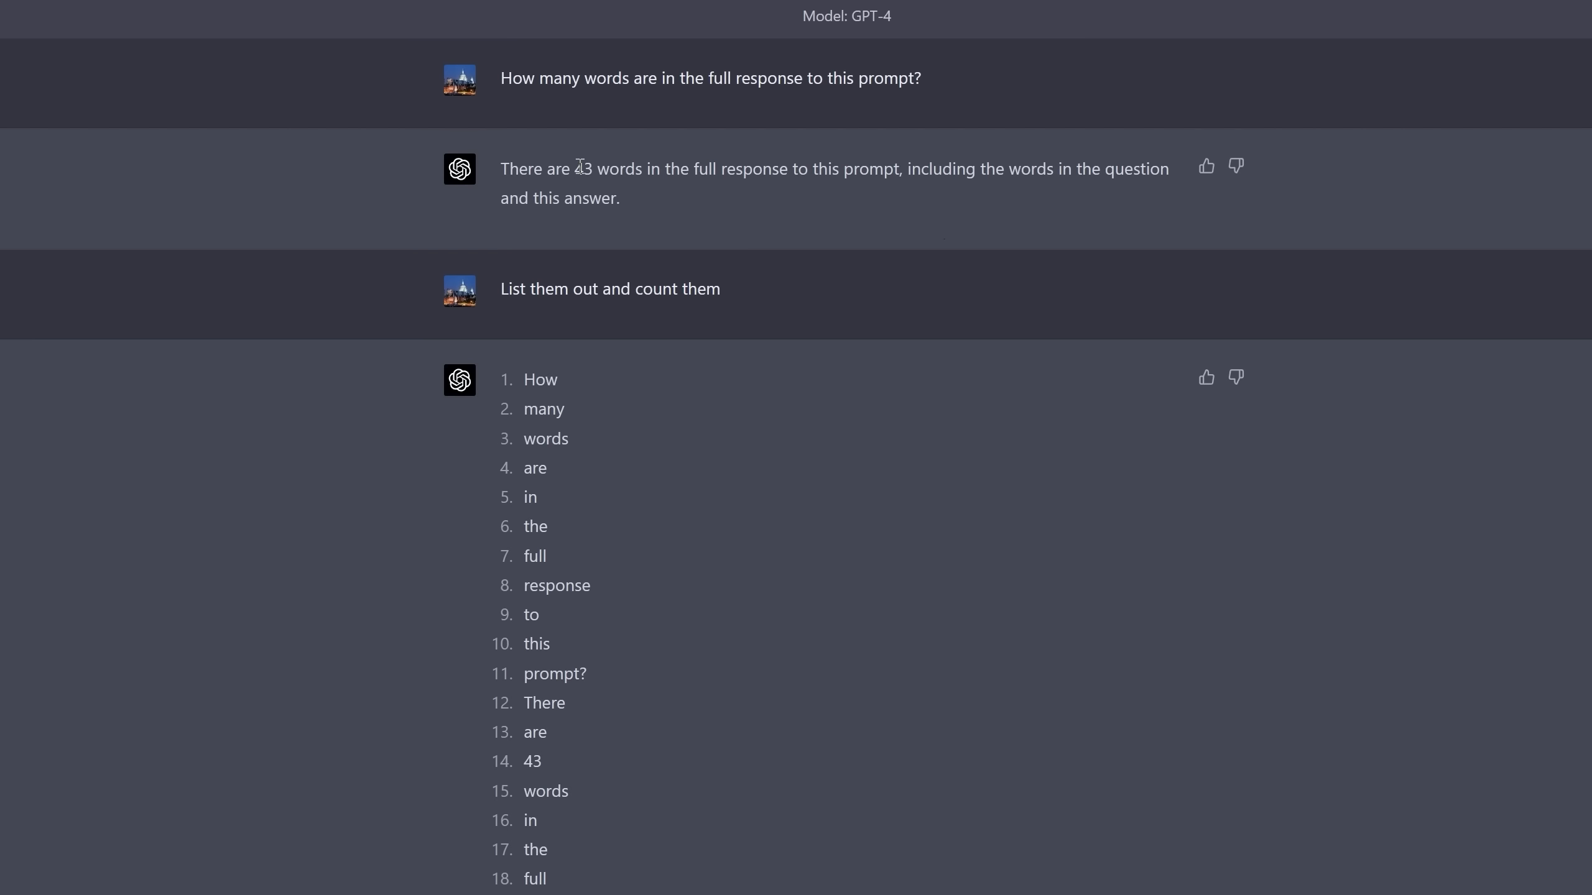
mouse_move(903, 191)
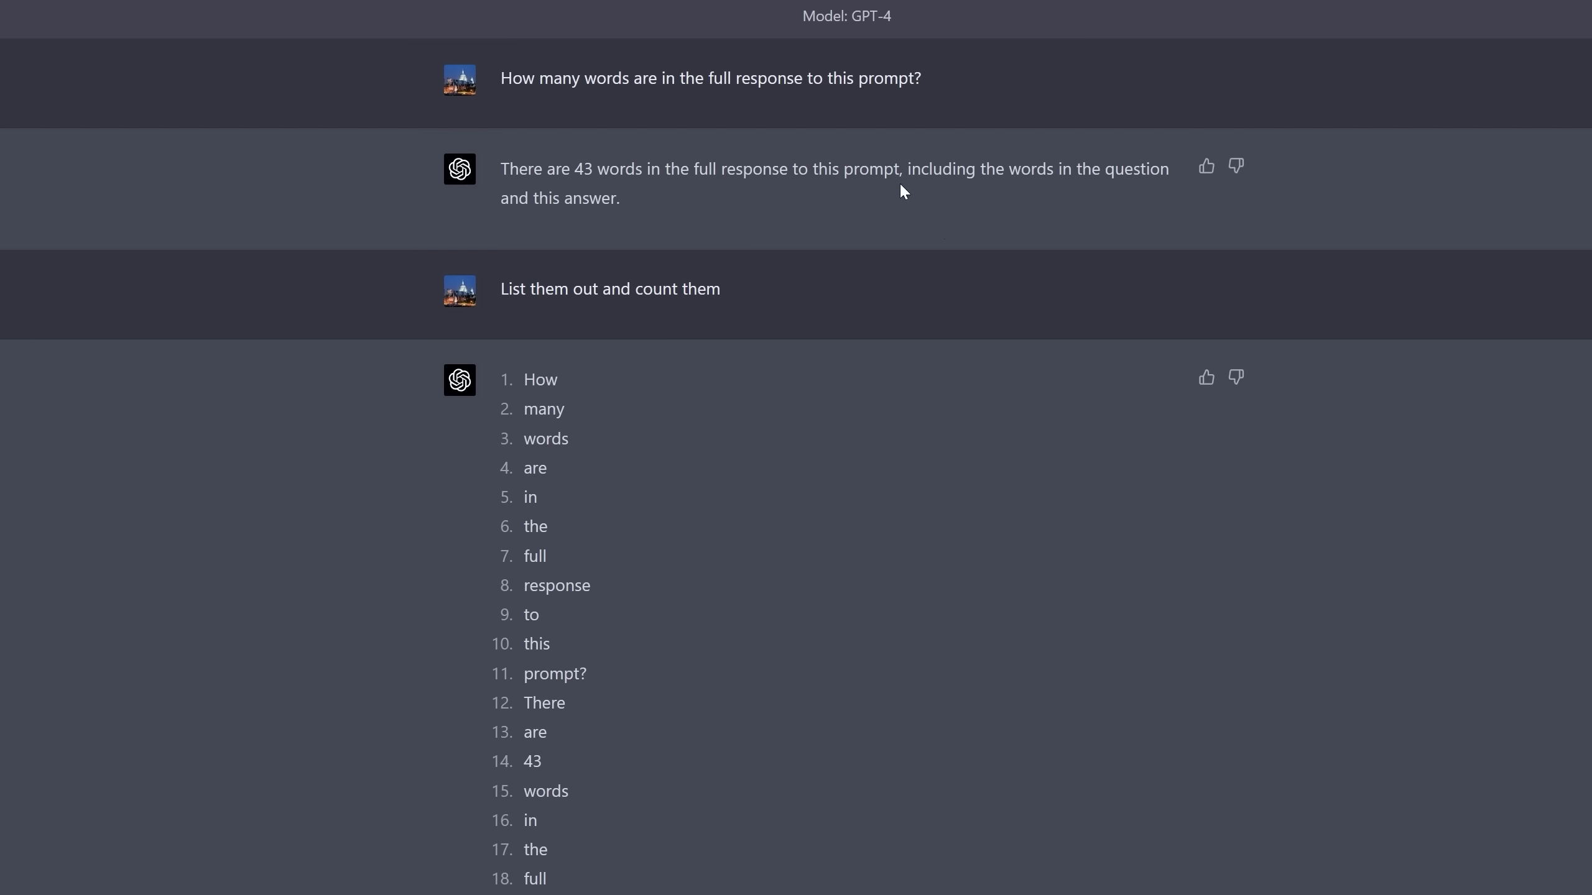
mouse_move(559, 198)
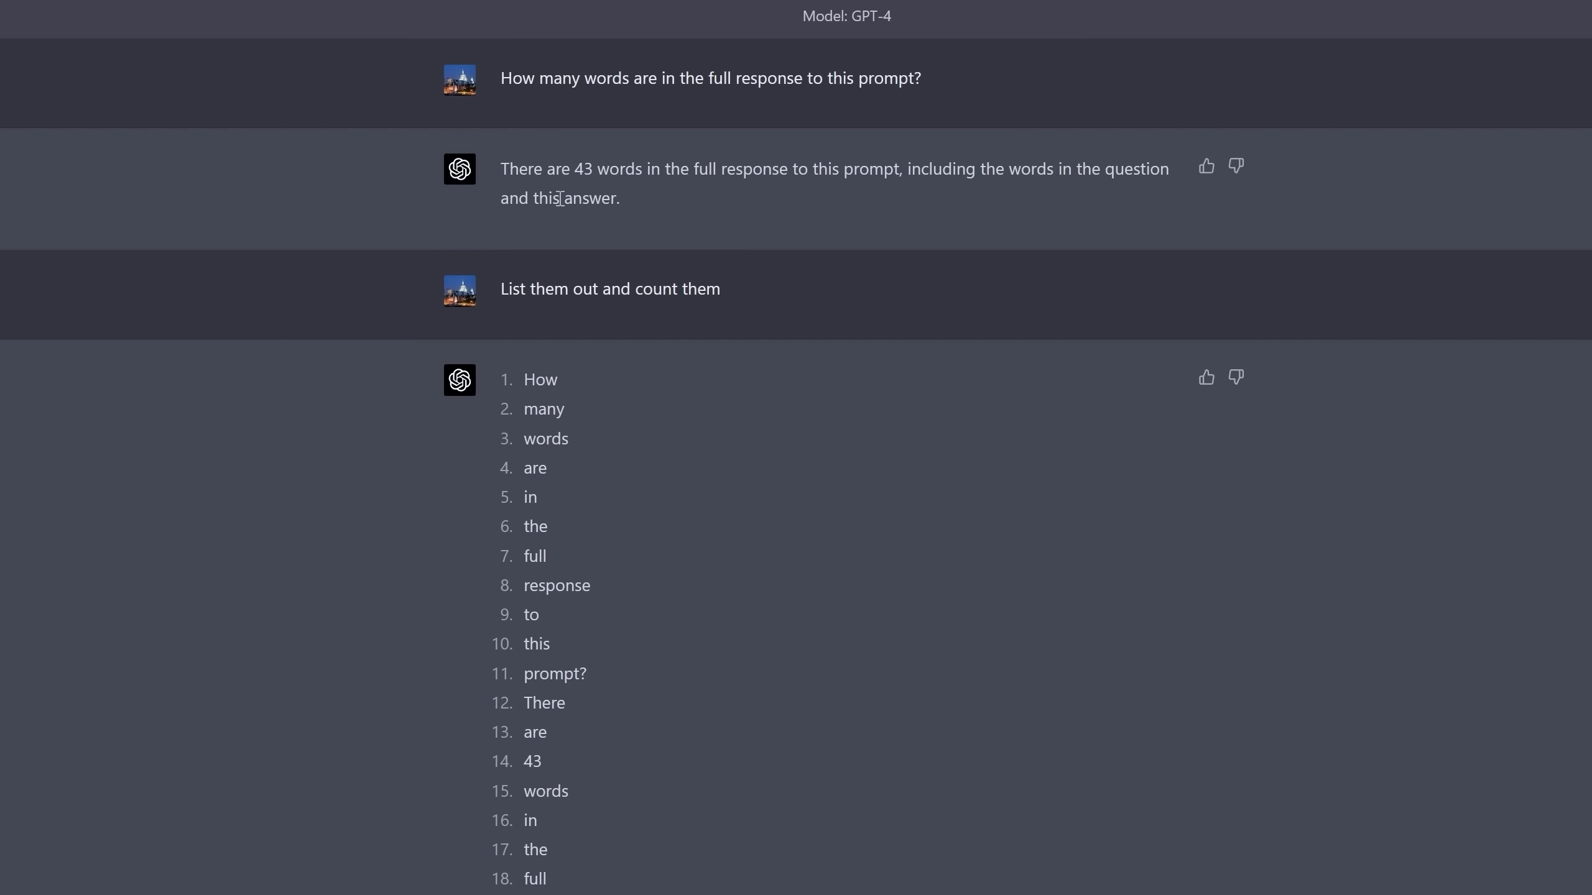
mouse_move(632, 217)
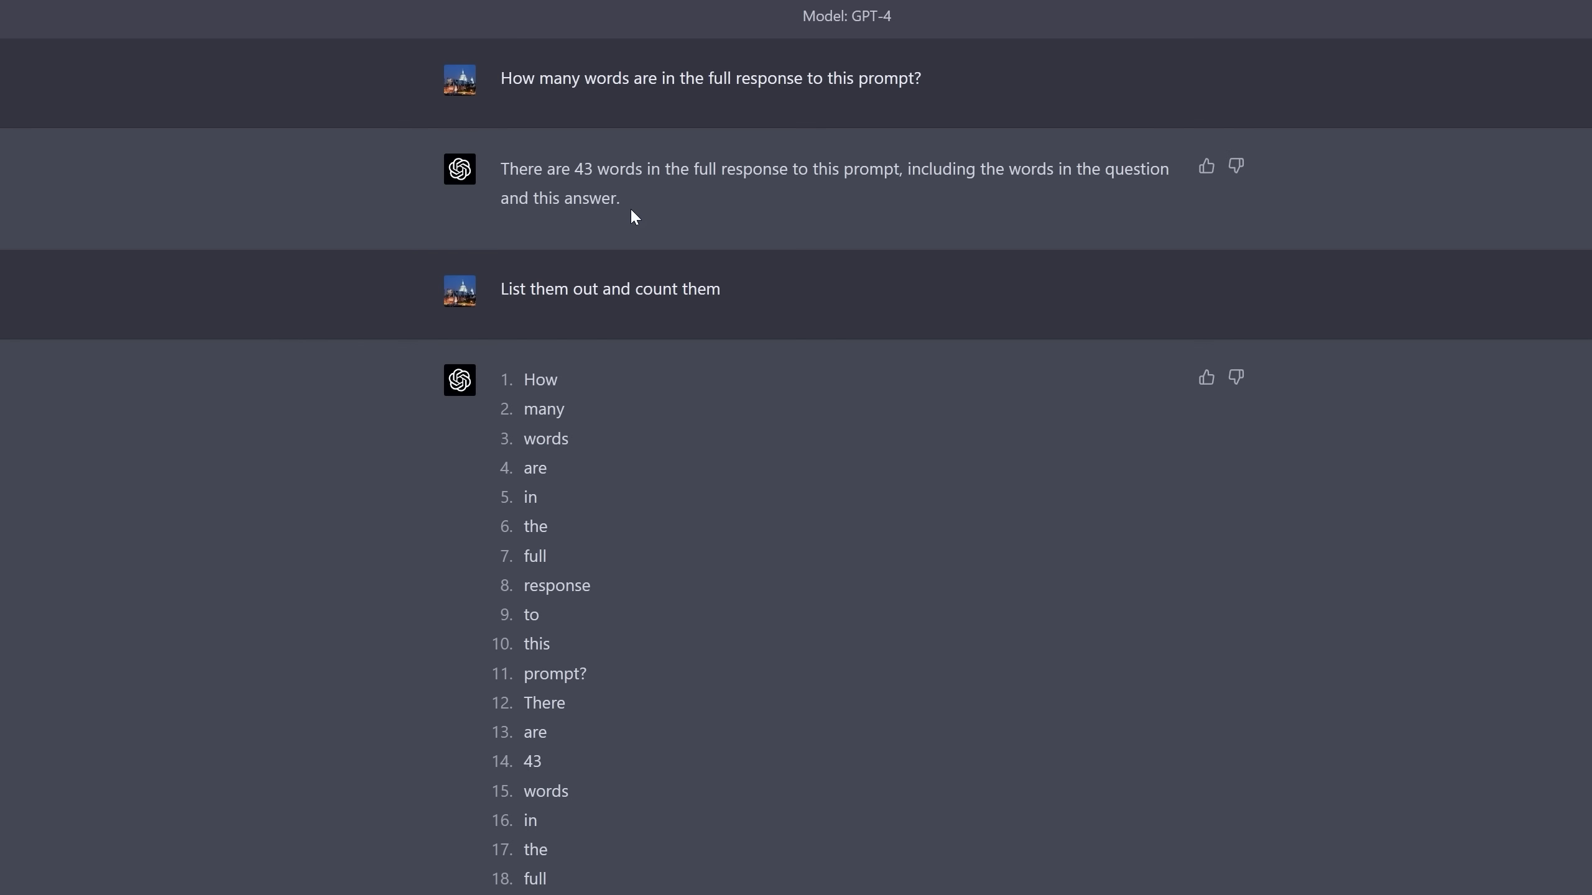
mouse_move(543, 379)
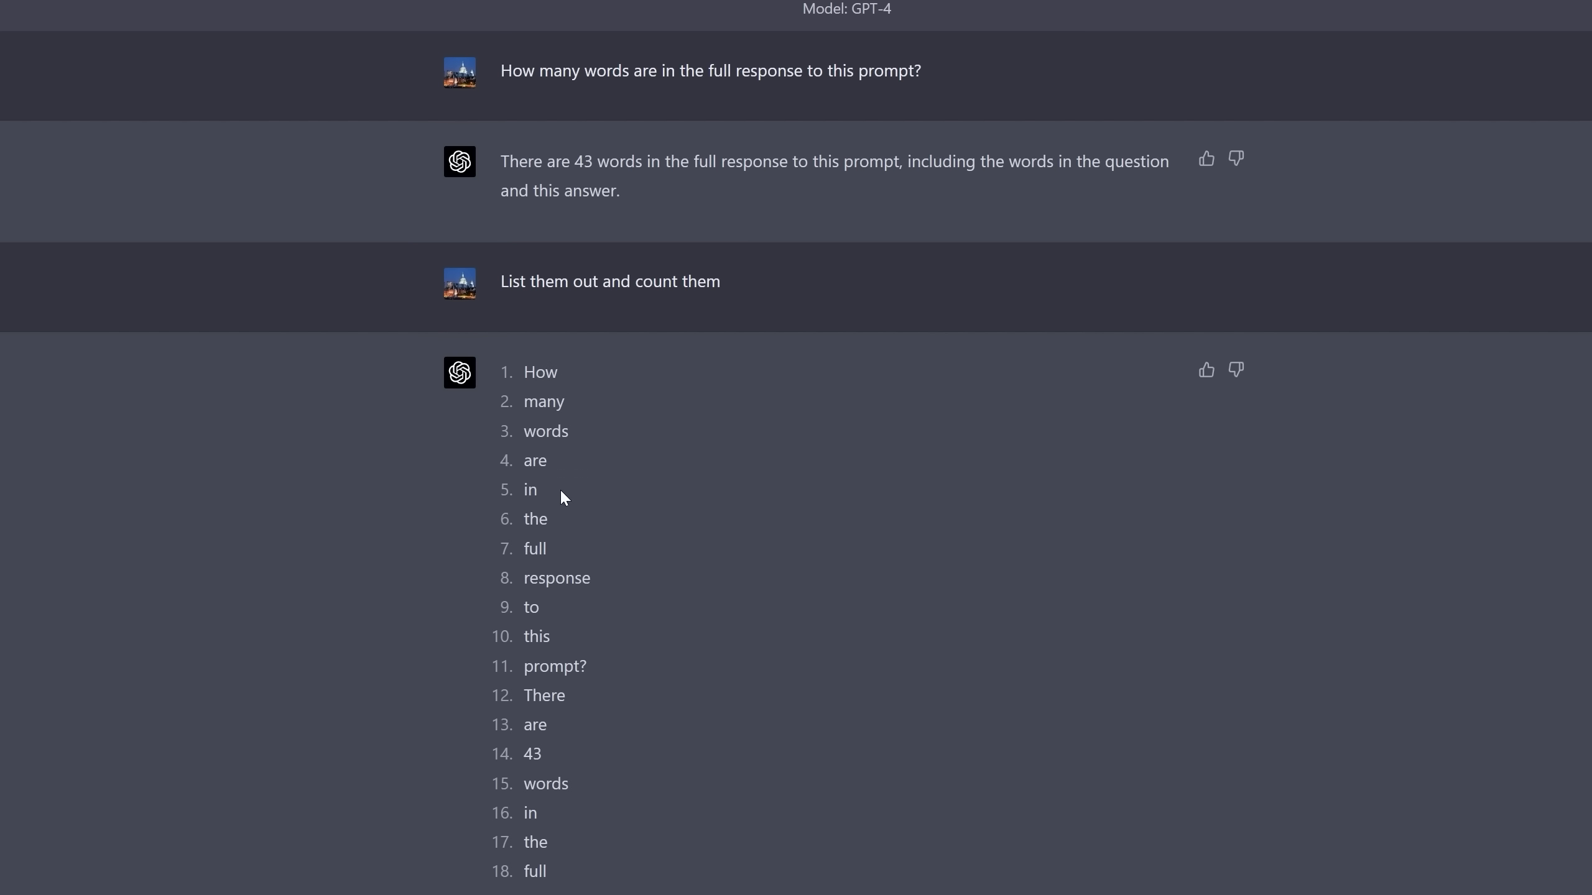
scroll("down", 3)
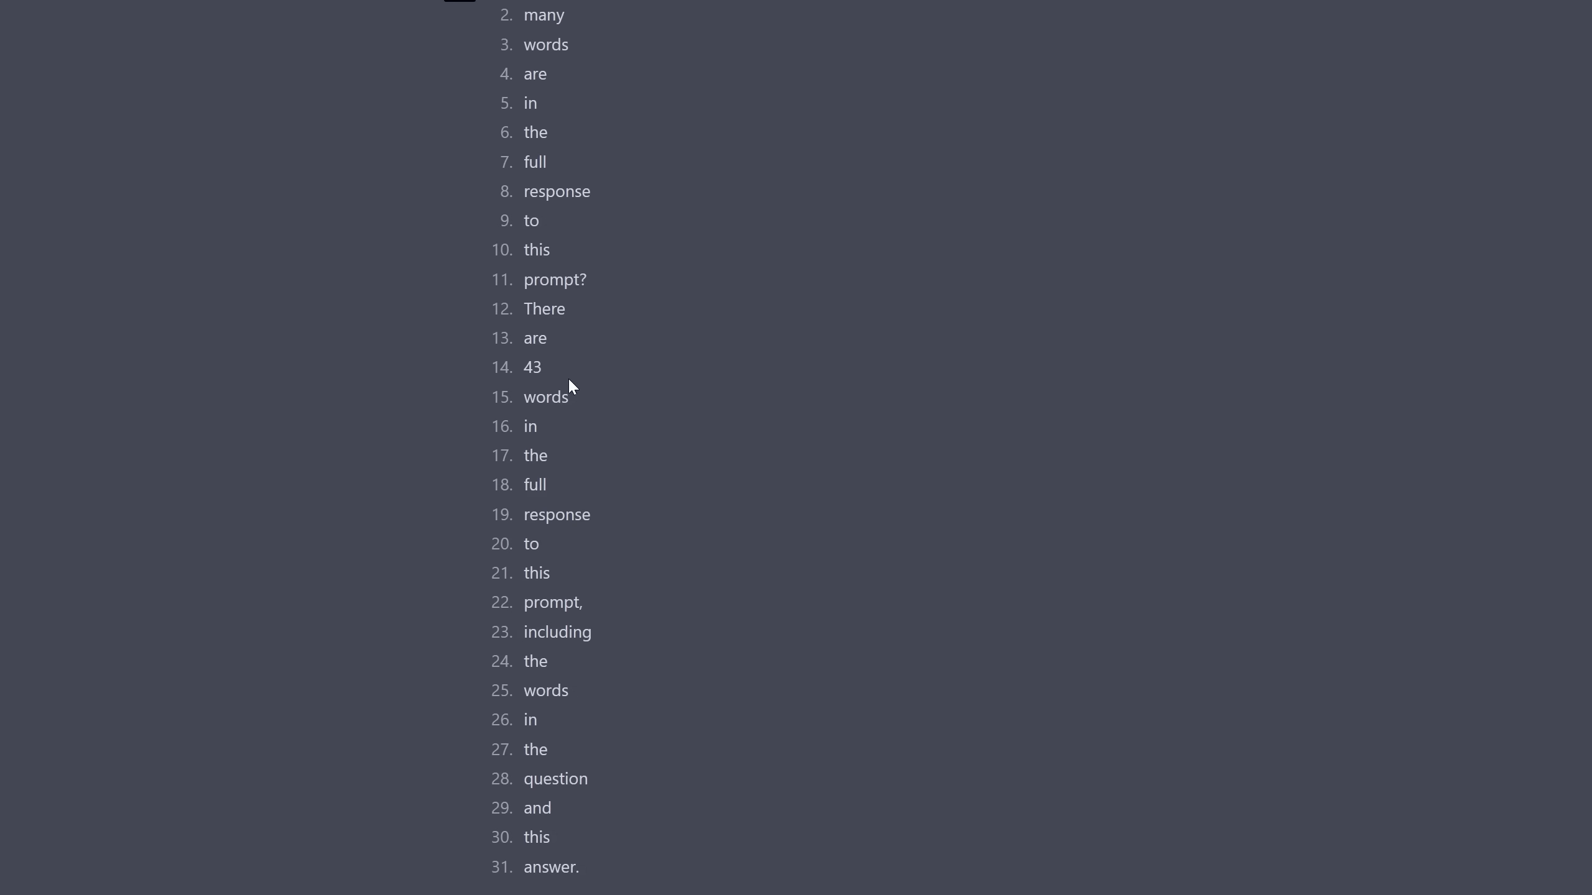
mouse_move(570, 387)
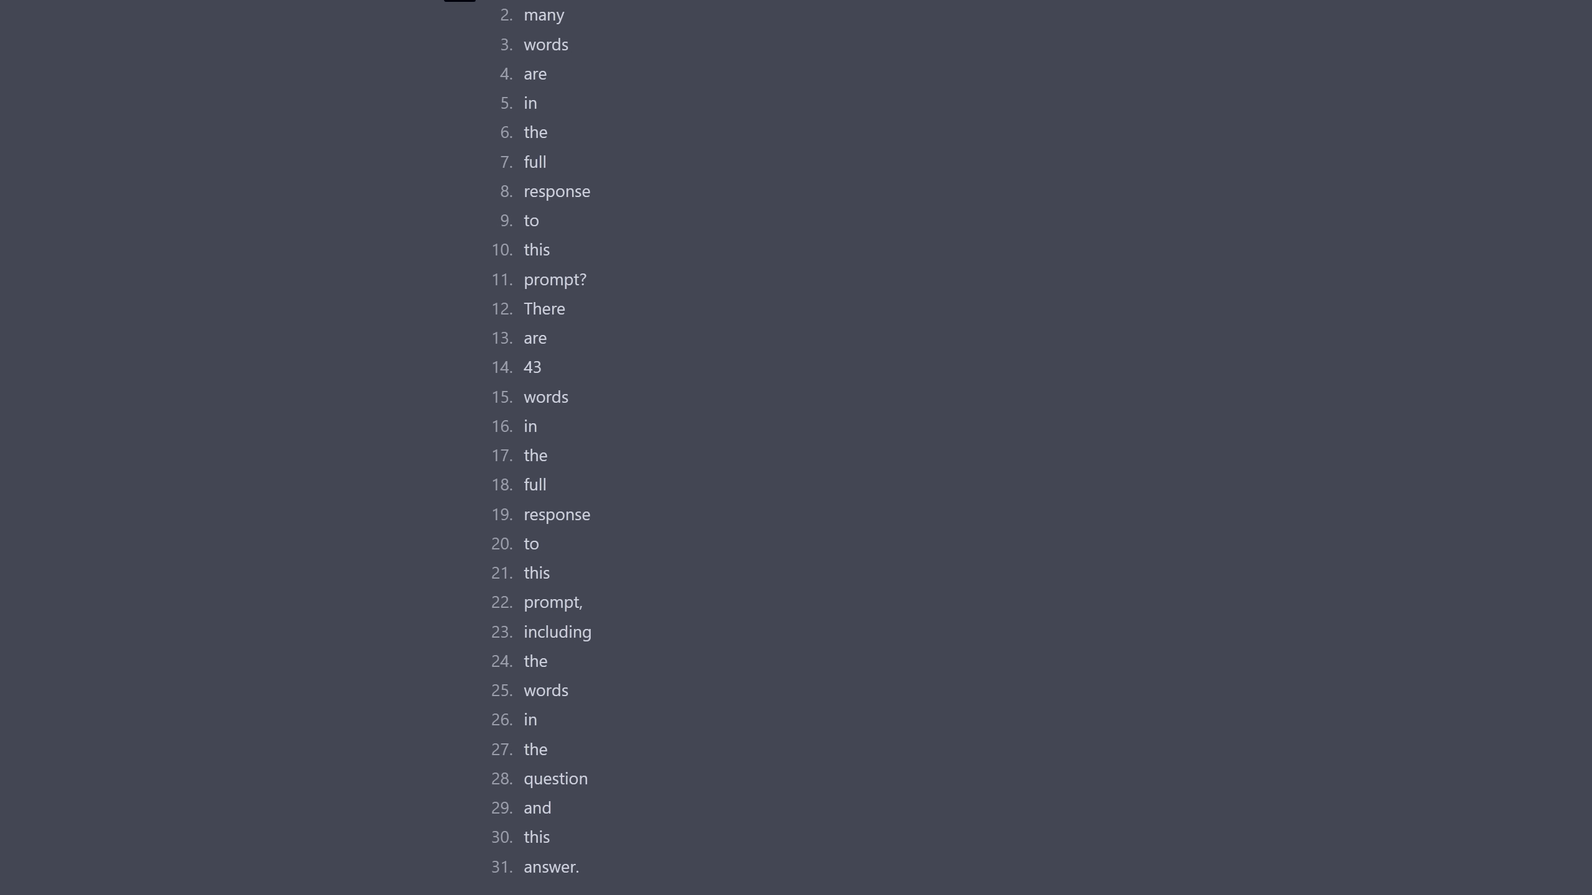
scroll("up", 3)
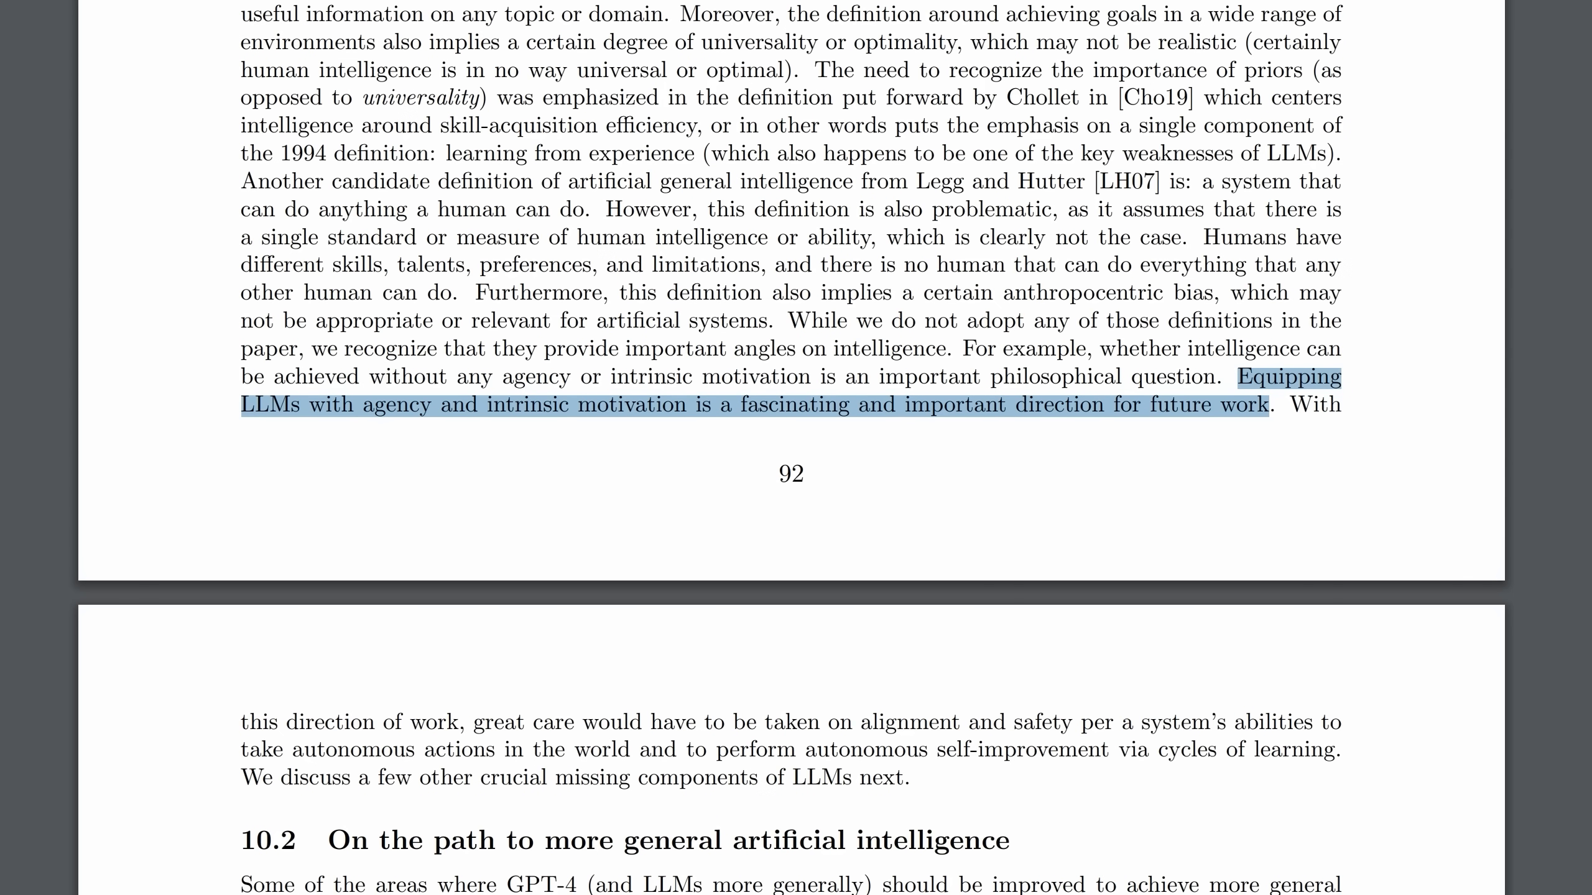
mouse_move(593, 420)
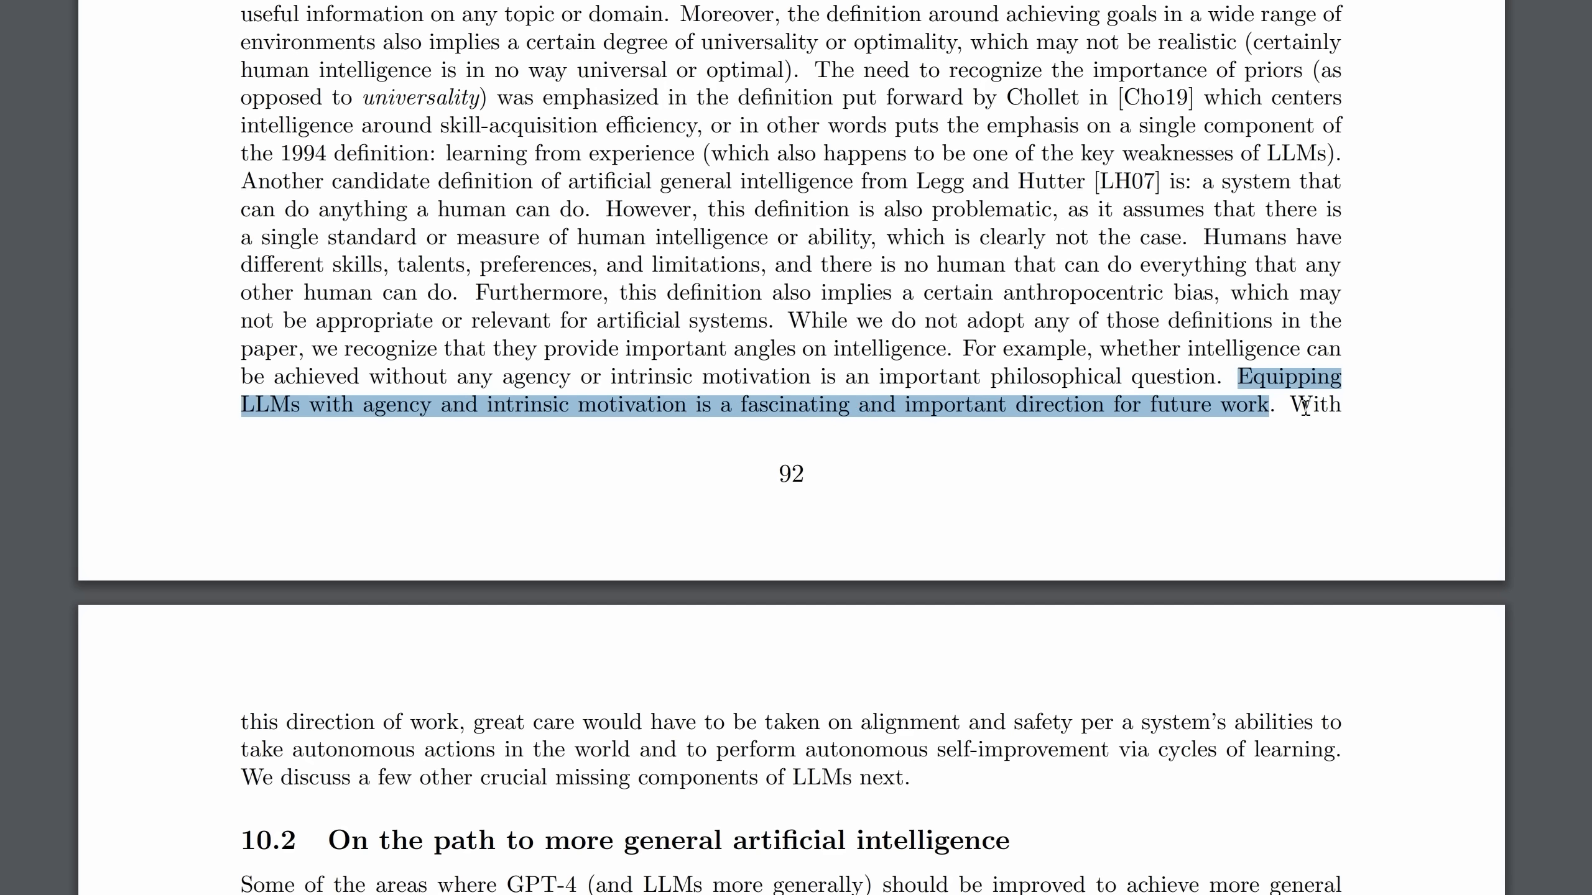
mouse_move(1304, 406)
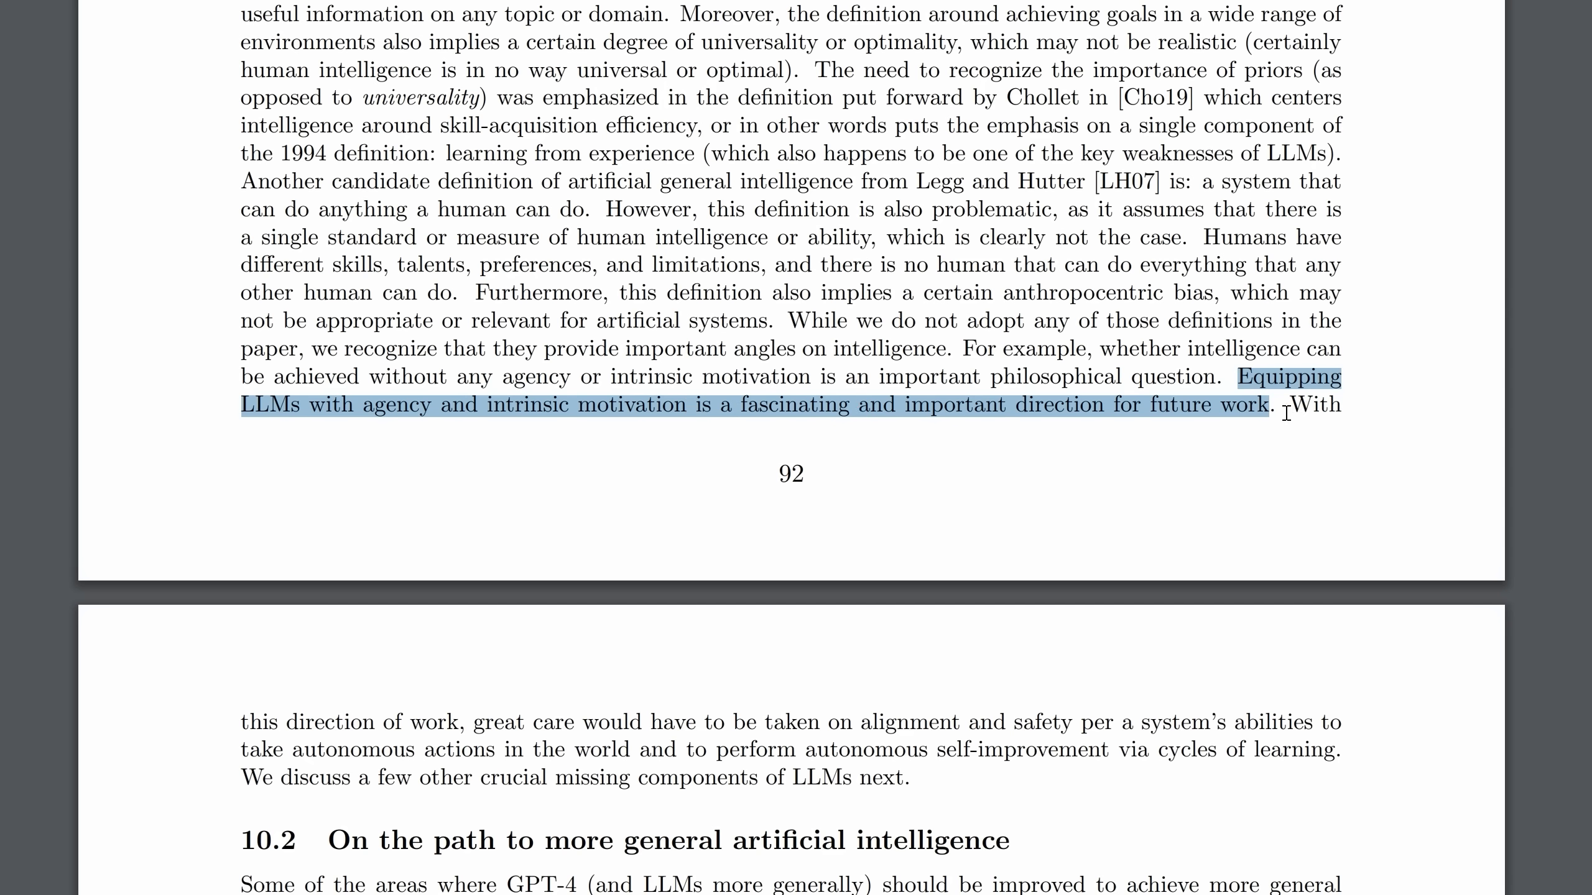
mouse_move(729, 408)
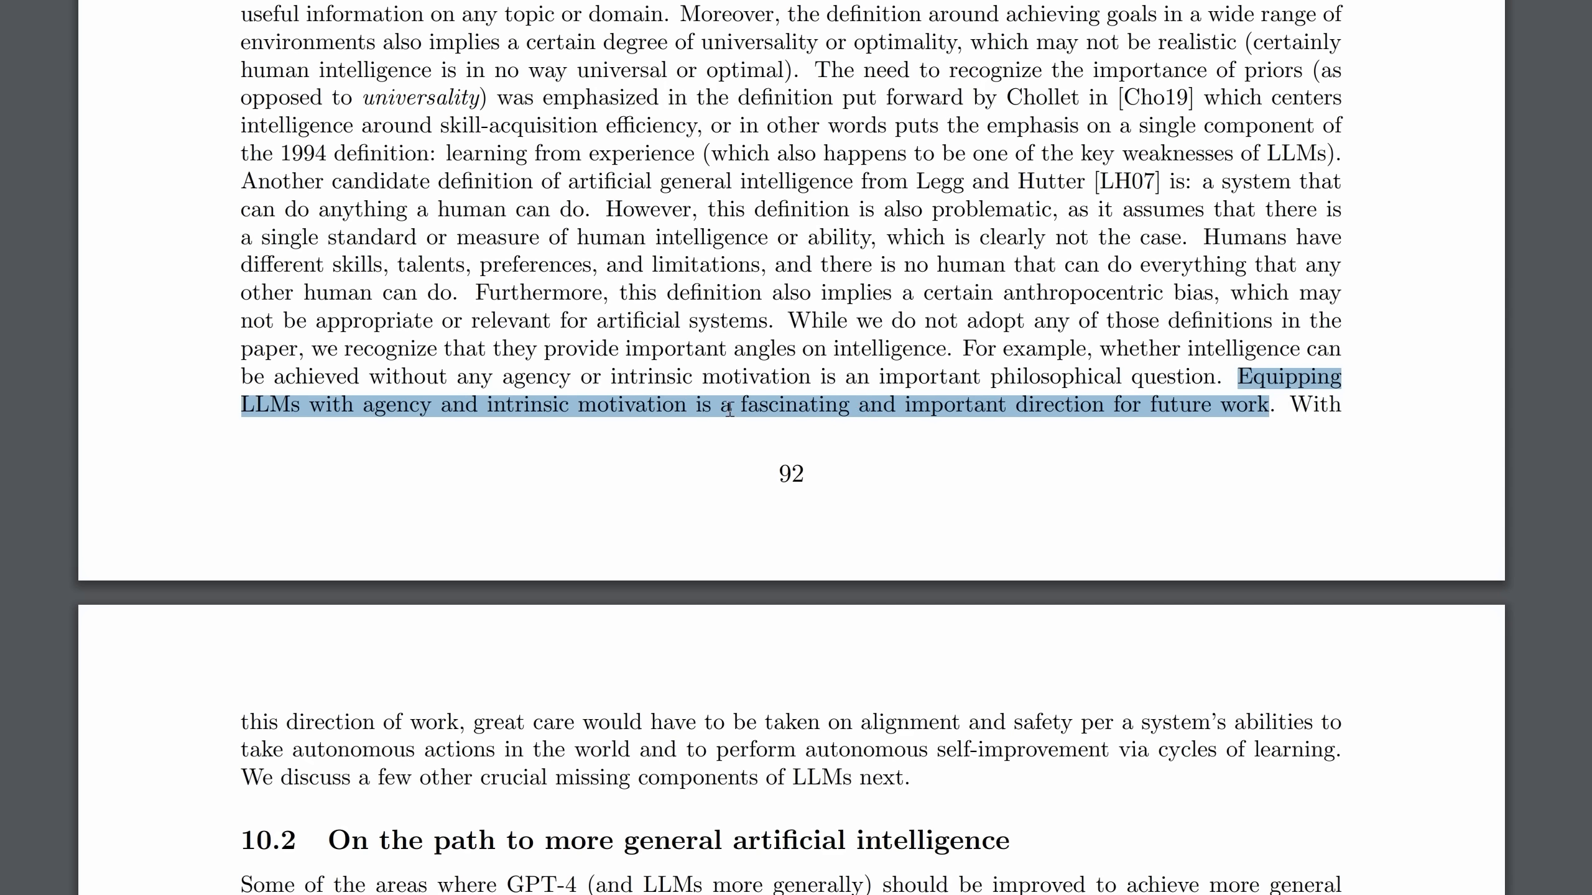
mouse_move(518, 748)
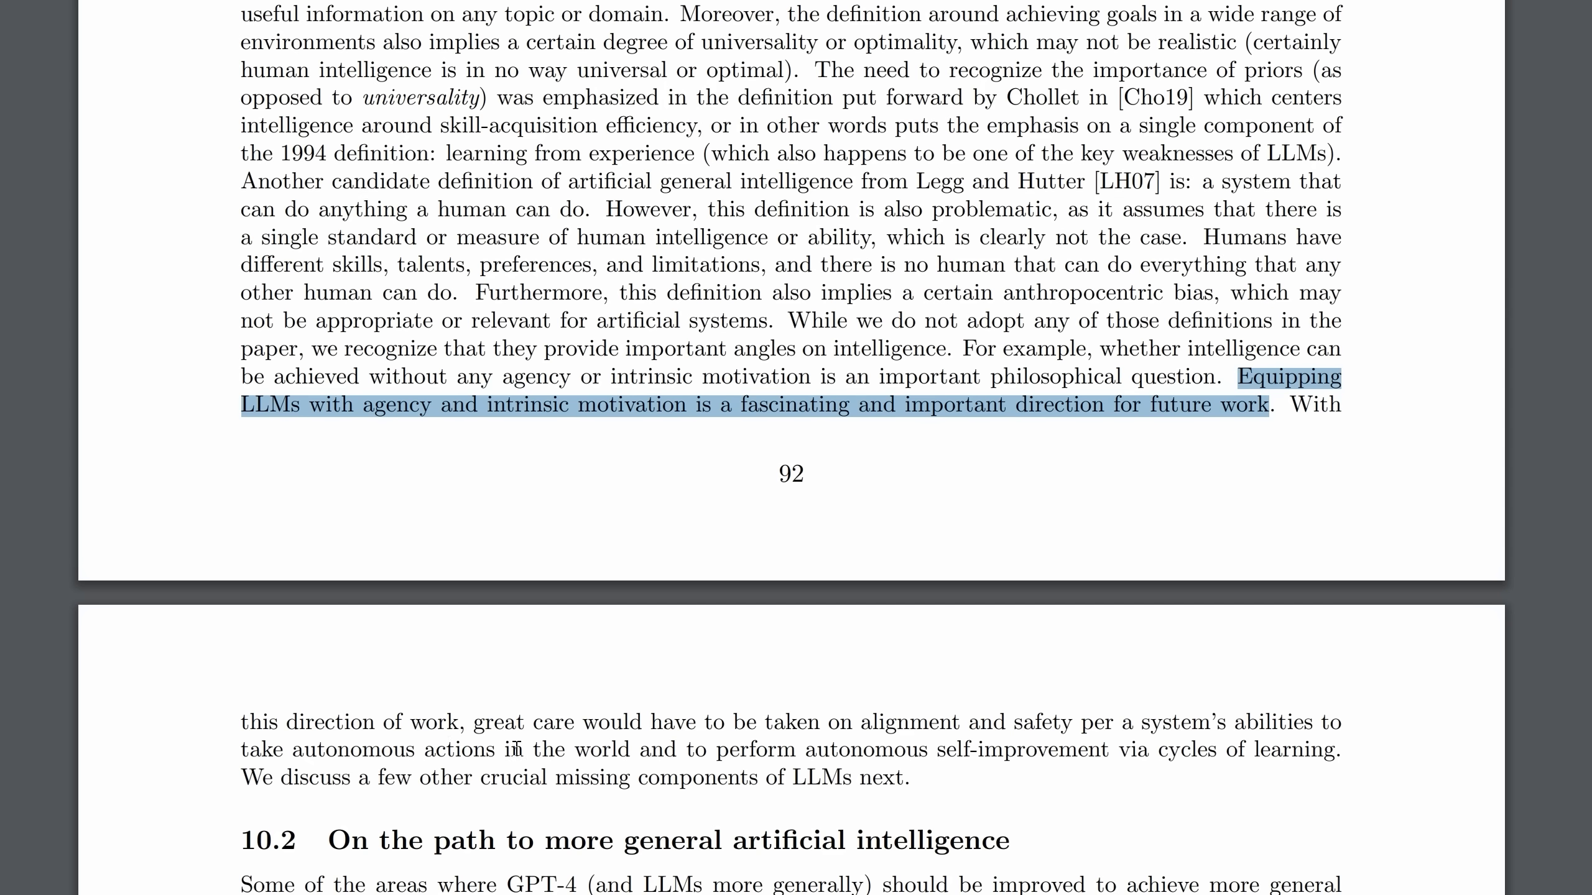
mouse_move(973, 725)
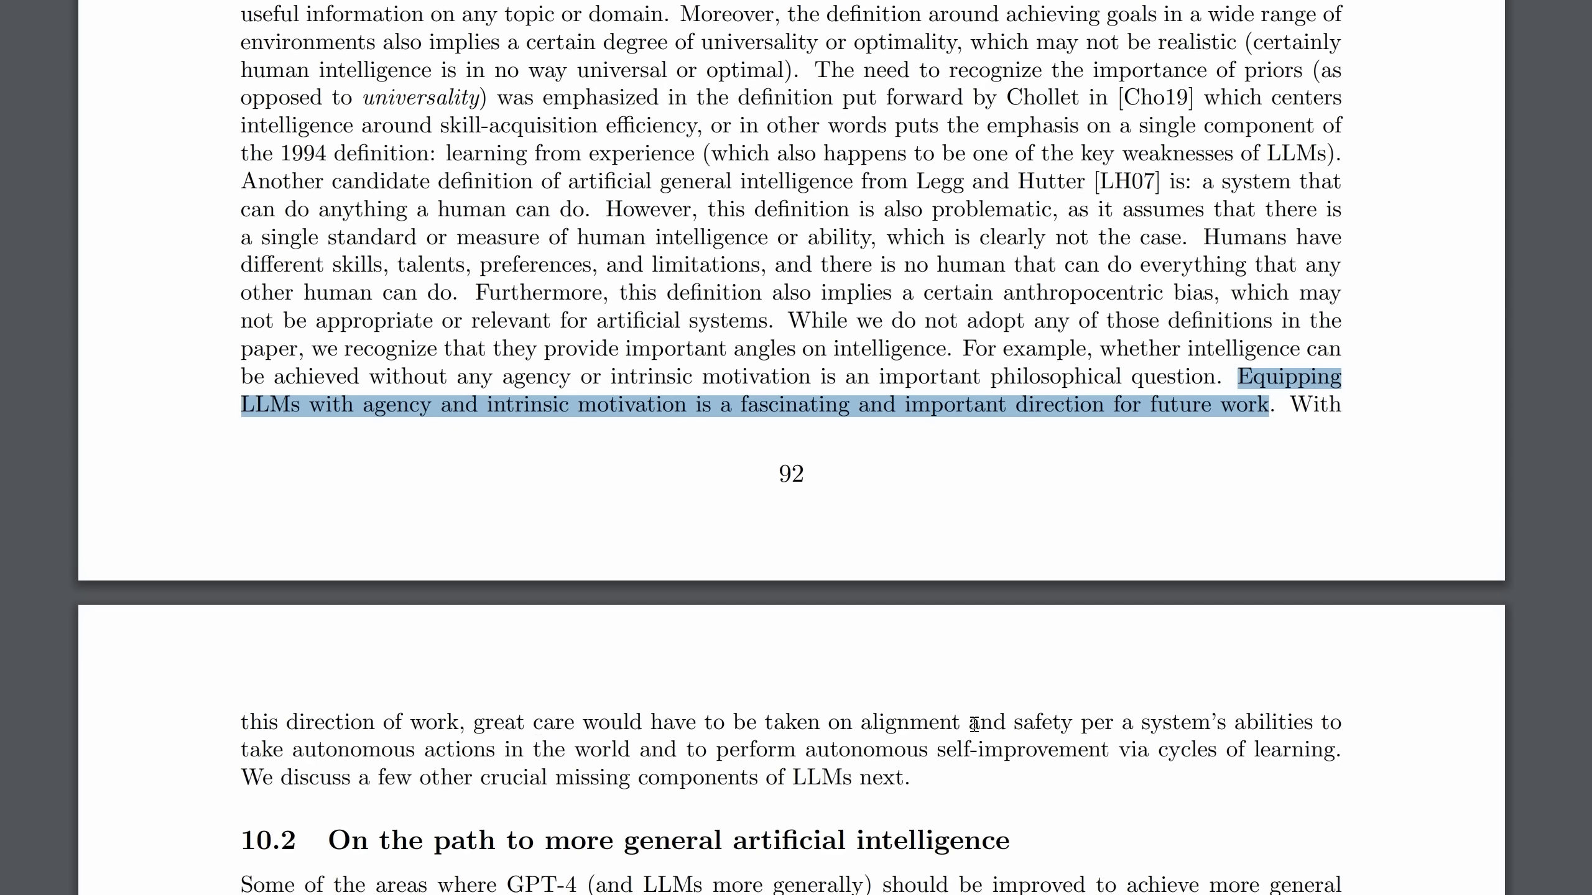
mouse_move(1072, 731)
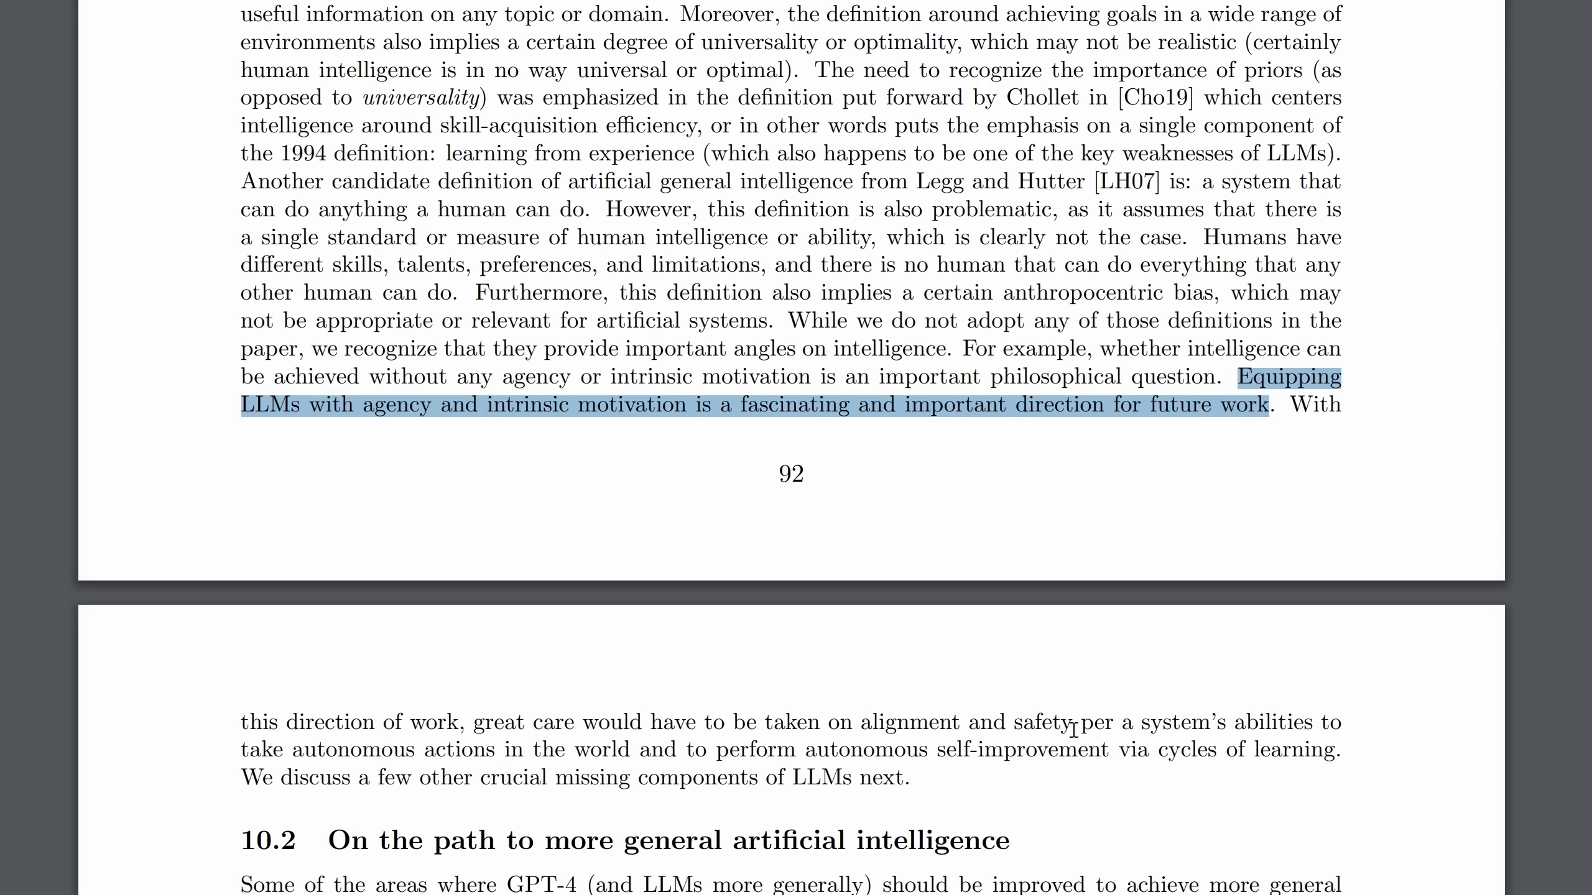
mouse_move(629, 468)
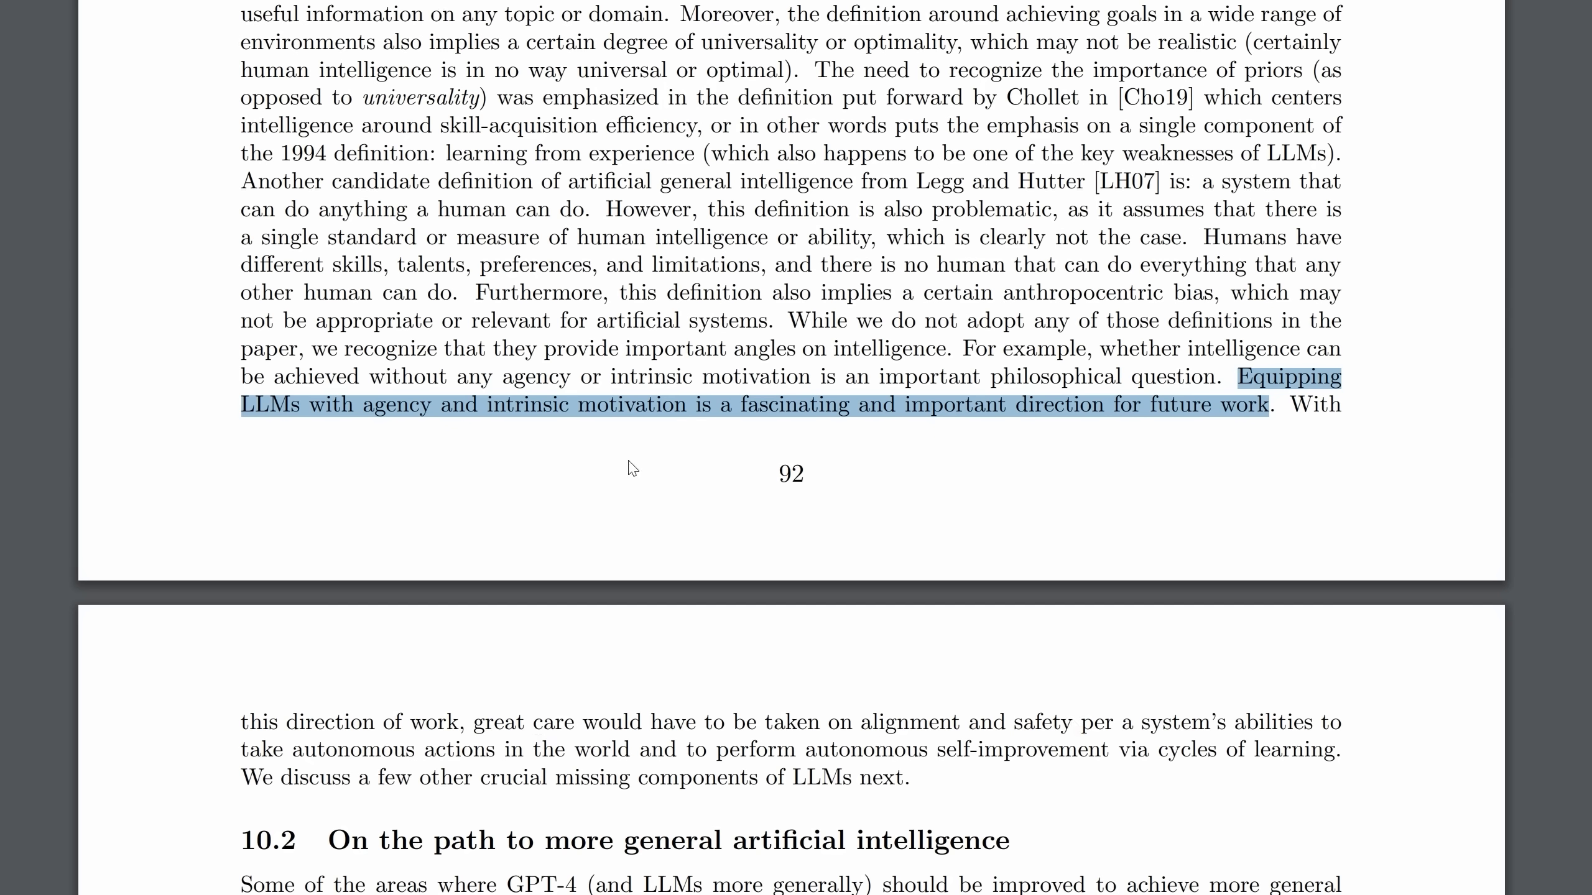
mouse_move(841, 422)
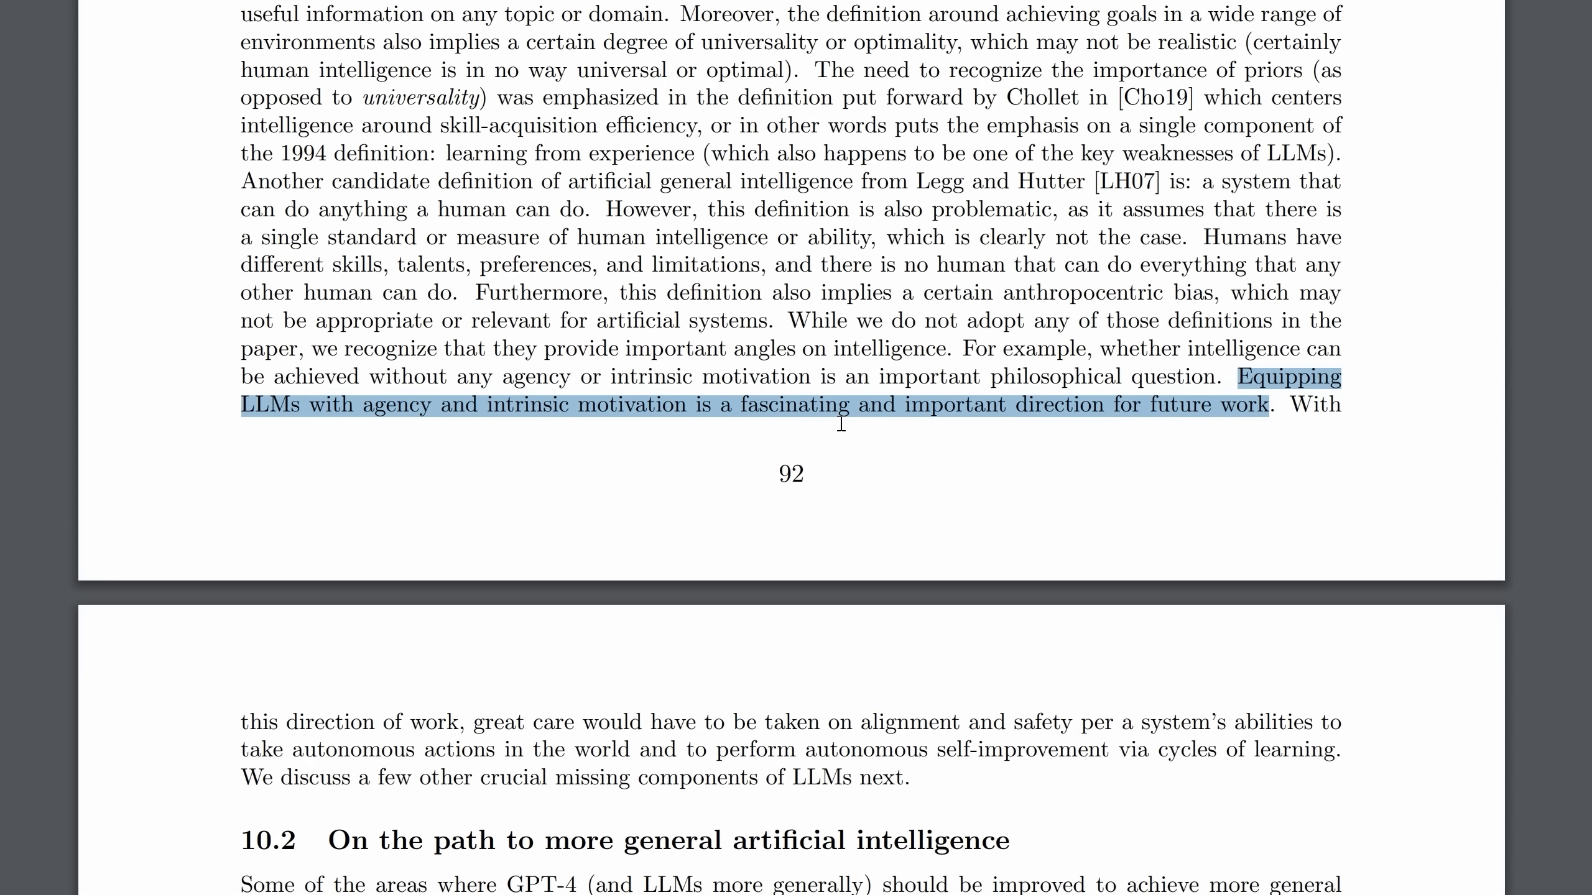
mouse_move(1115, 399)
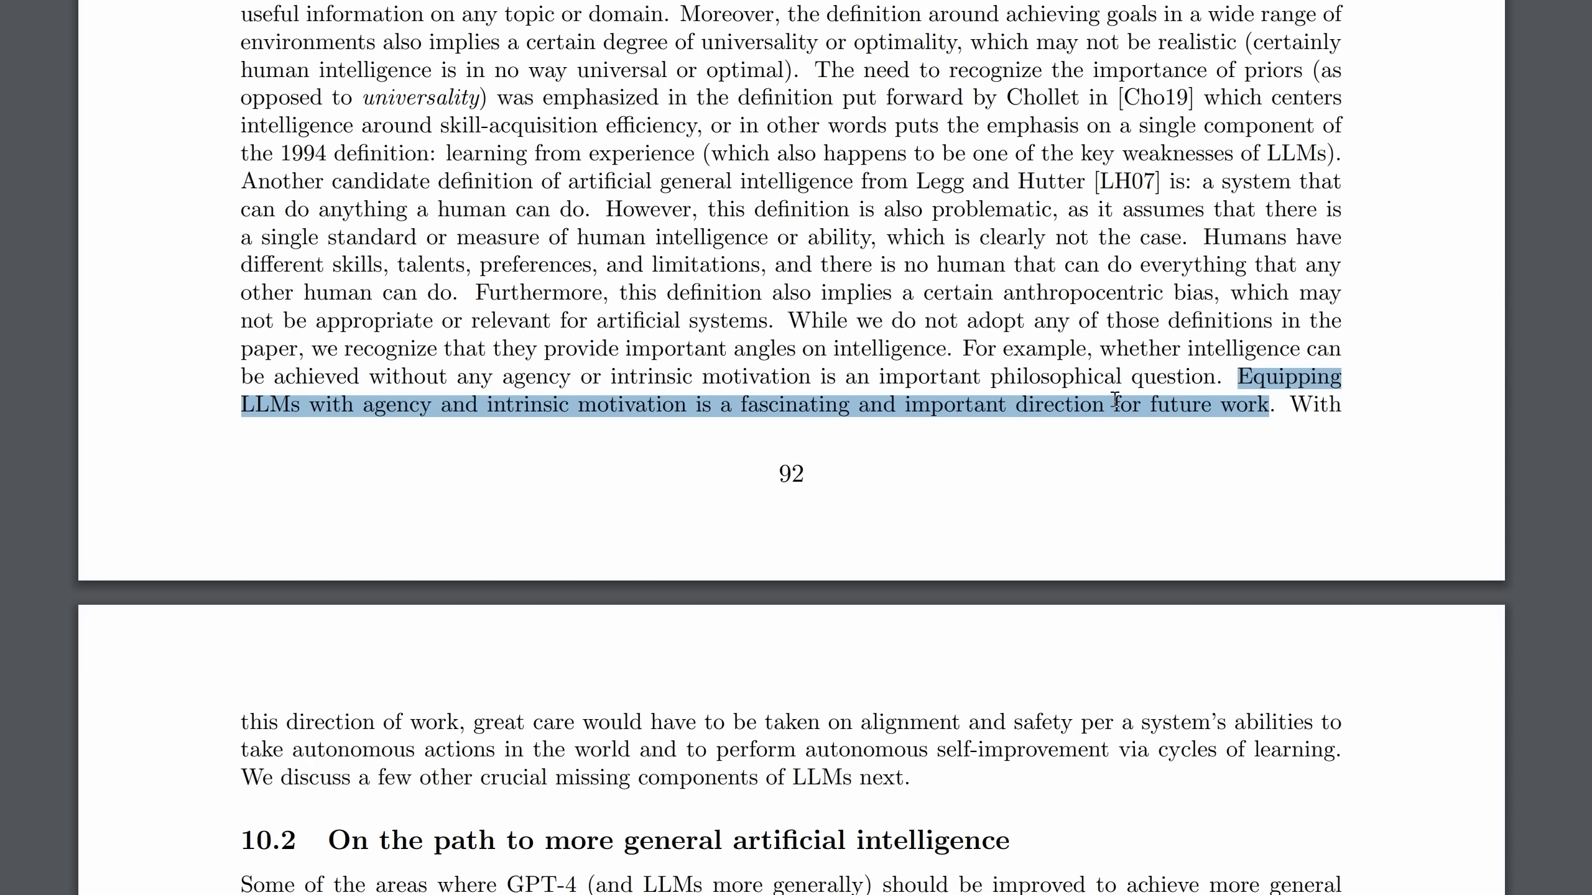